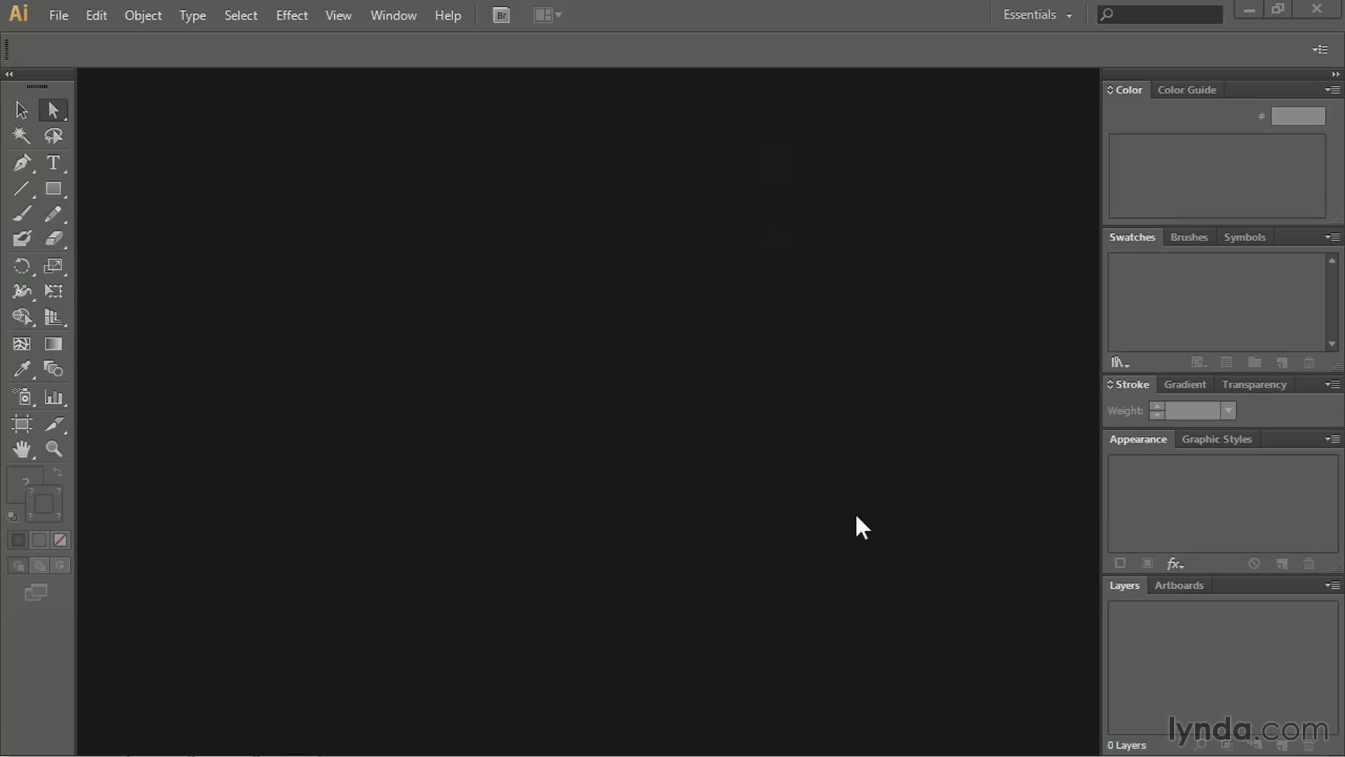
Step: Start a new 1024 by 768 pixel RGB document from the File menu
{"action": "left_click", "coordinate": [58, 14]}
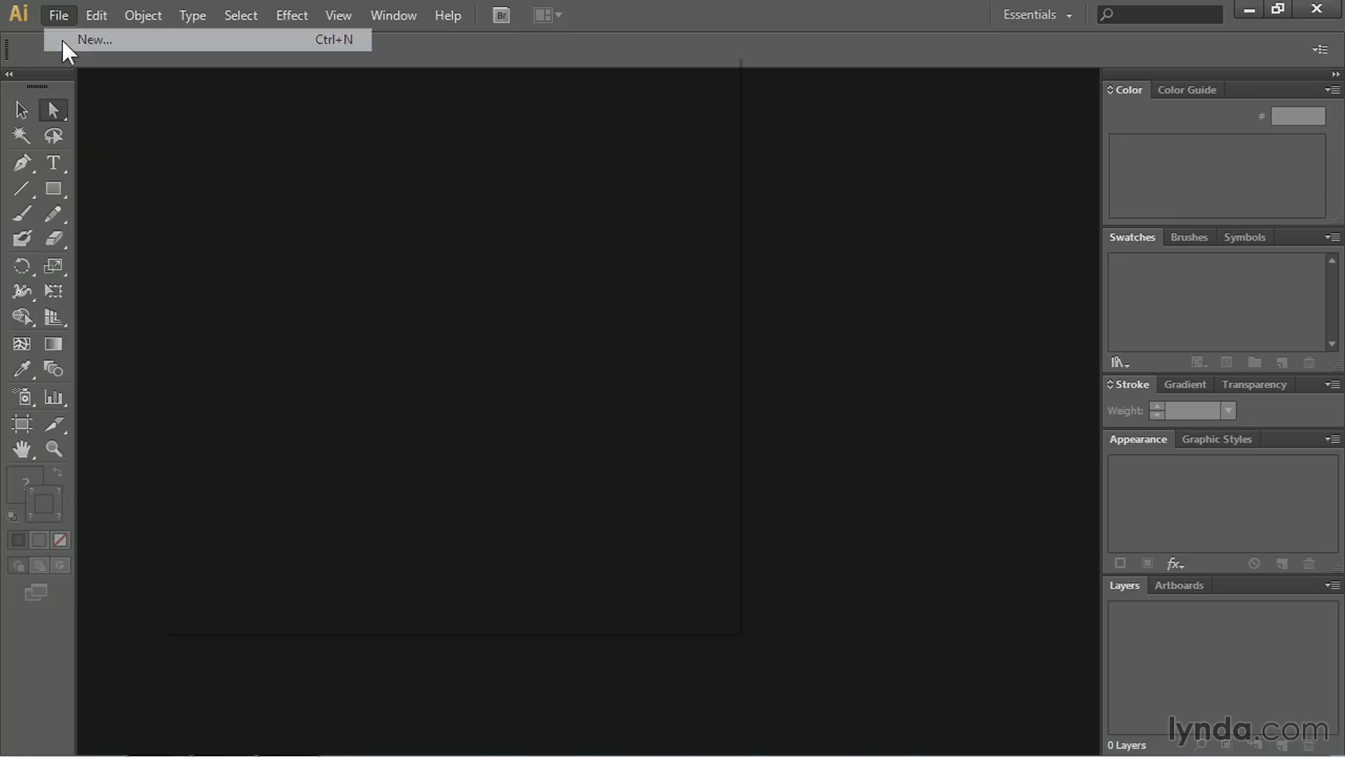
{"action": "left_click", "coordinate": [94, 40]}
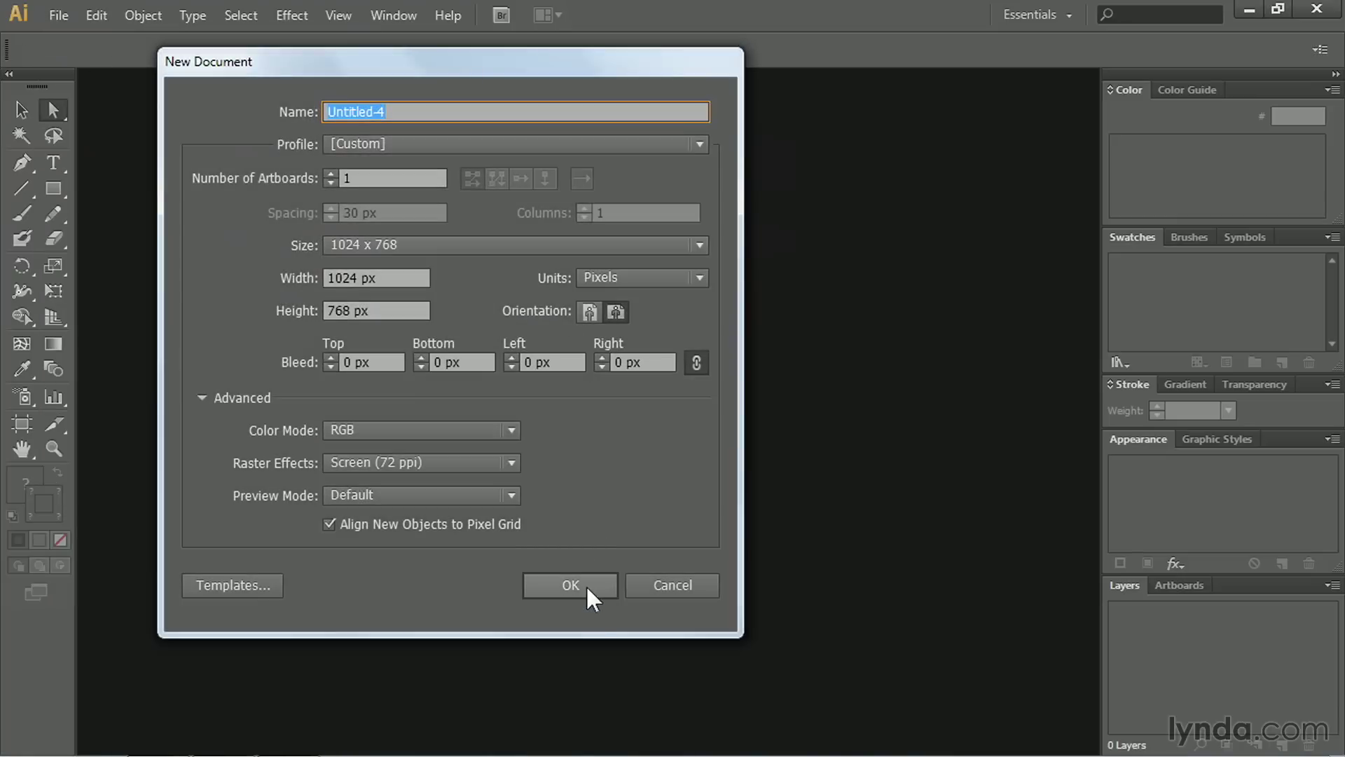
Step: Confirm the Untitled-4 document, try a test line, and return to the Pen tool
{"action": "left_click", "coordinate": [569, 585]}
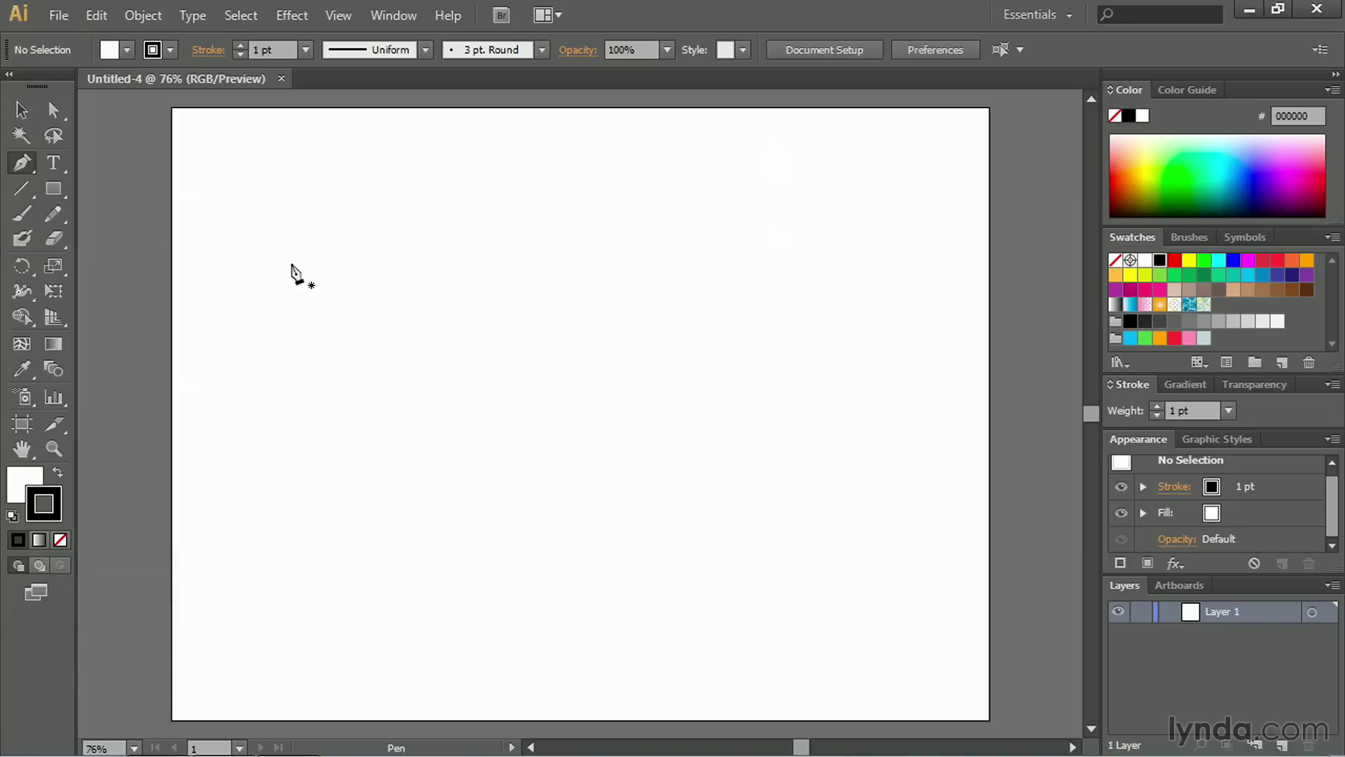
{"action": "left_click", "coordinate": [827, 210]}
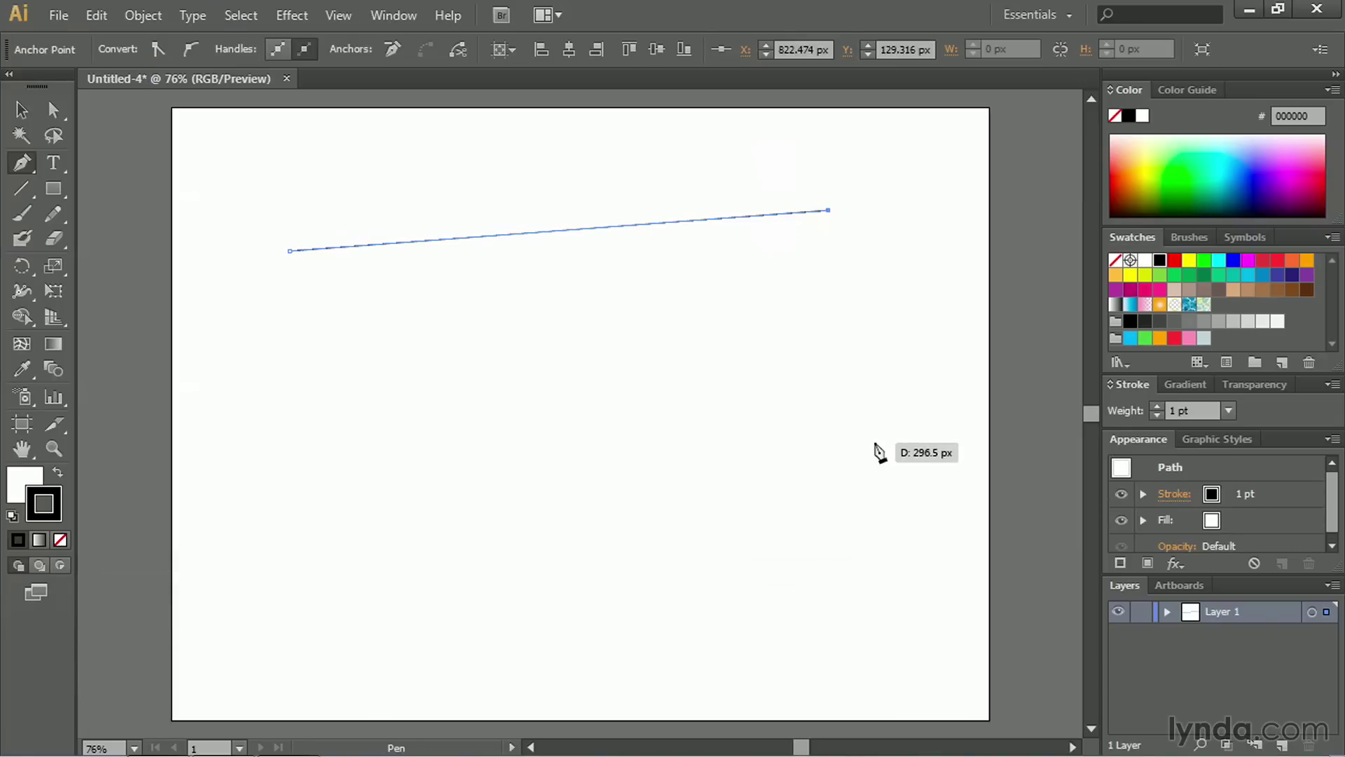
{"action": "mouse_move", "coordinate": [464, 420]}
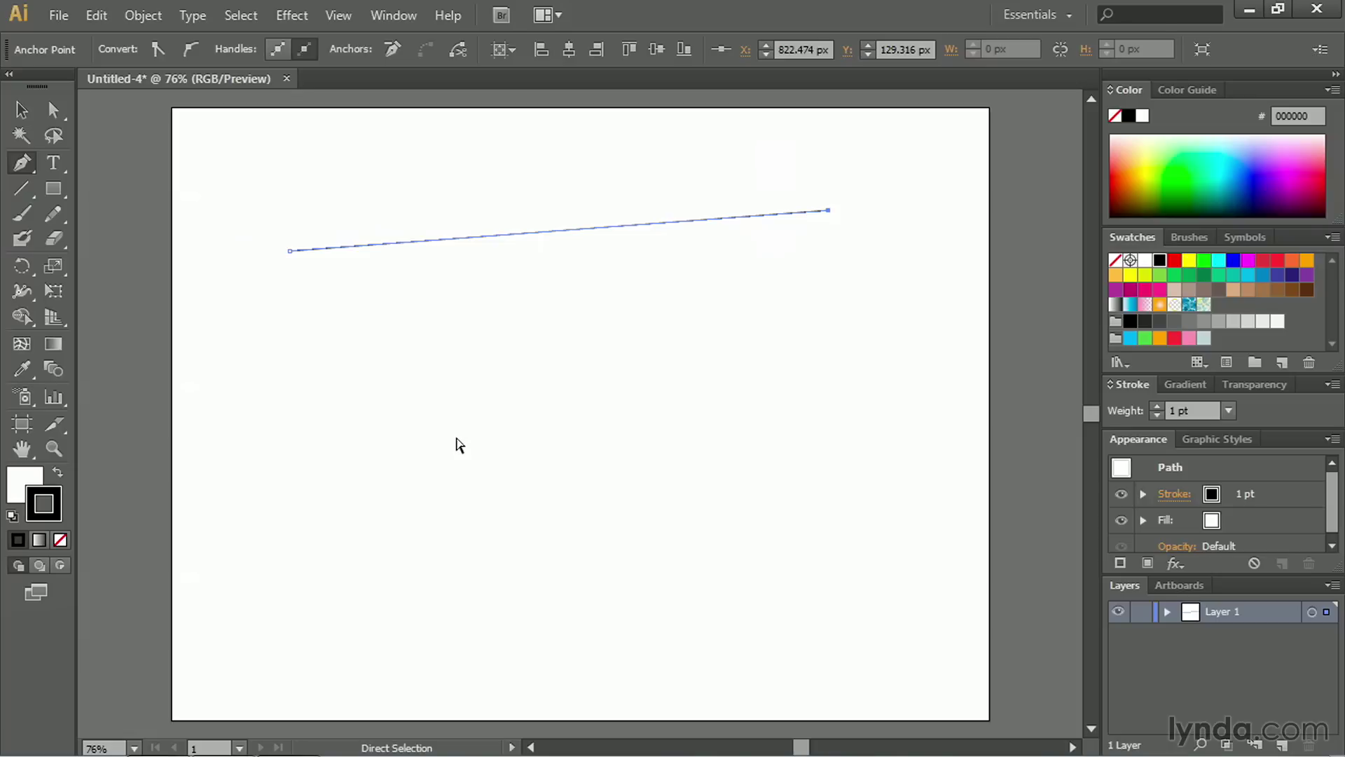
{"action": "left_click", "coordinate": [21, 162]}
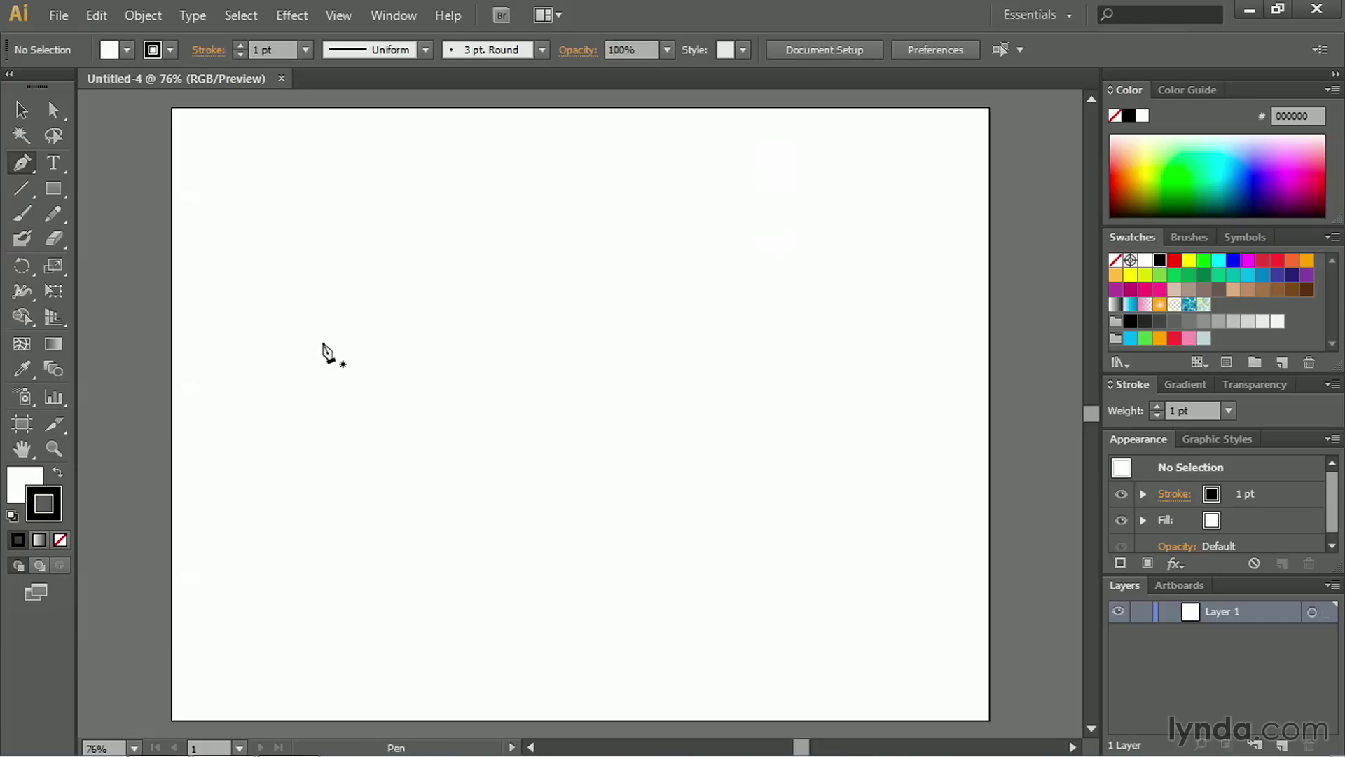
{"action": "mouse_move", "coordinate": [273, 283]}
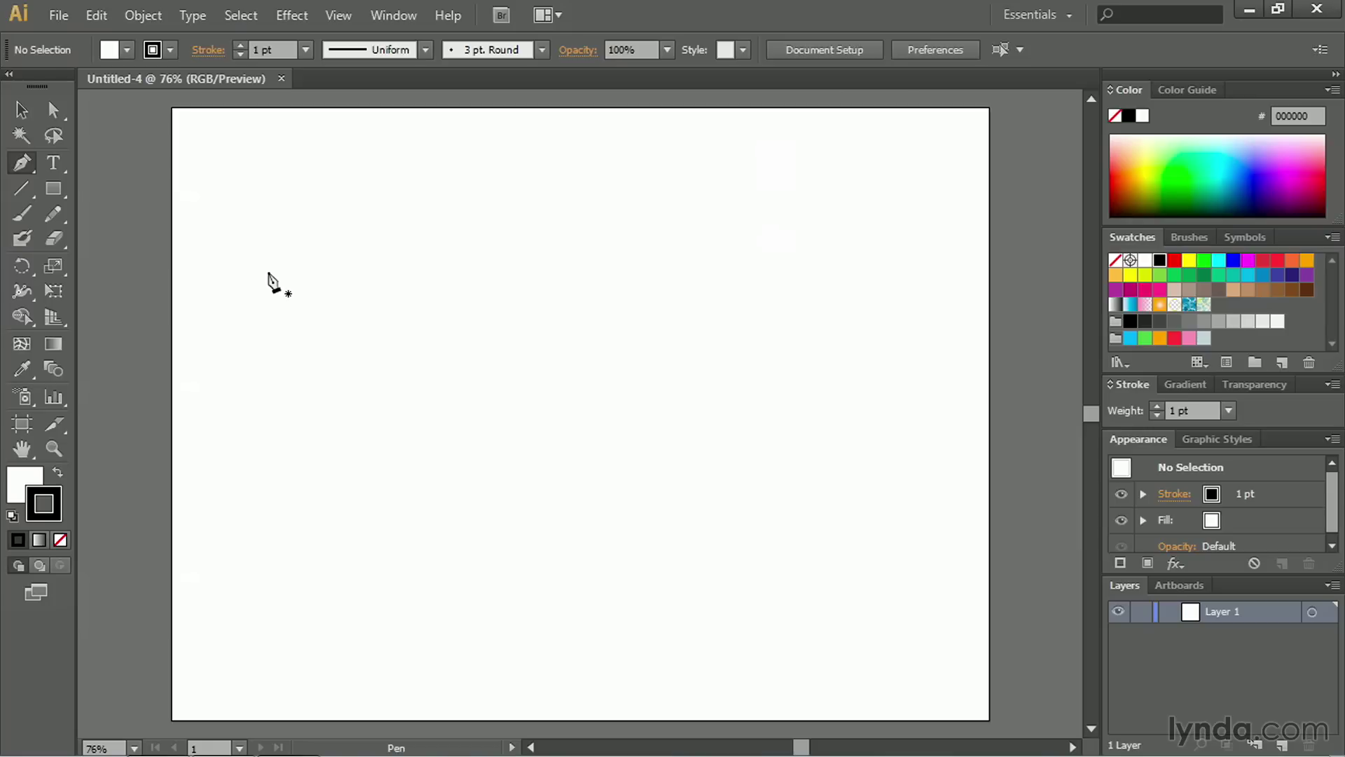
{"action": "left_click", "coordinate": [262, 242]}
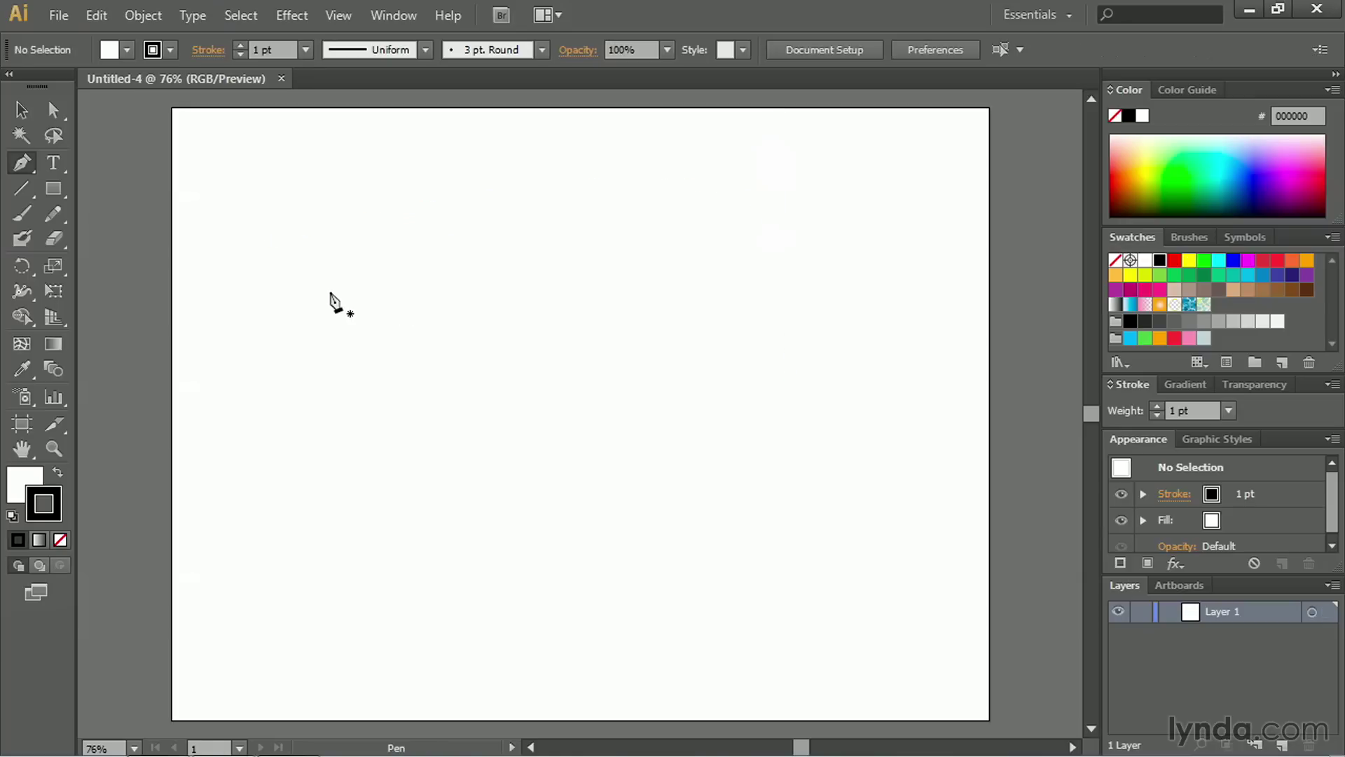
{"action": "mouse_move", "coordinate": [344, 344]}
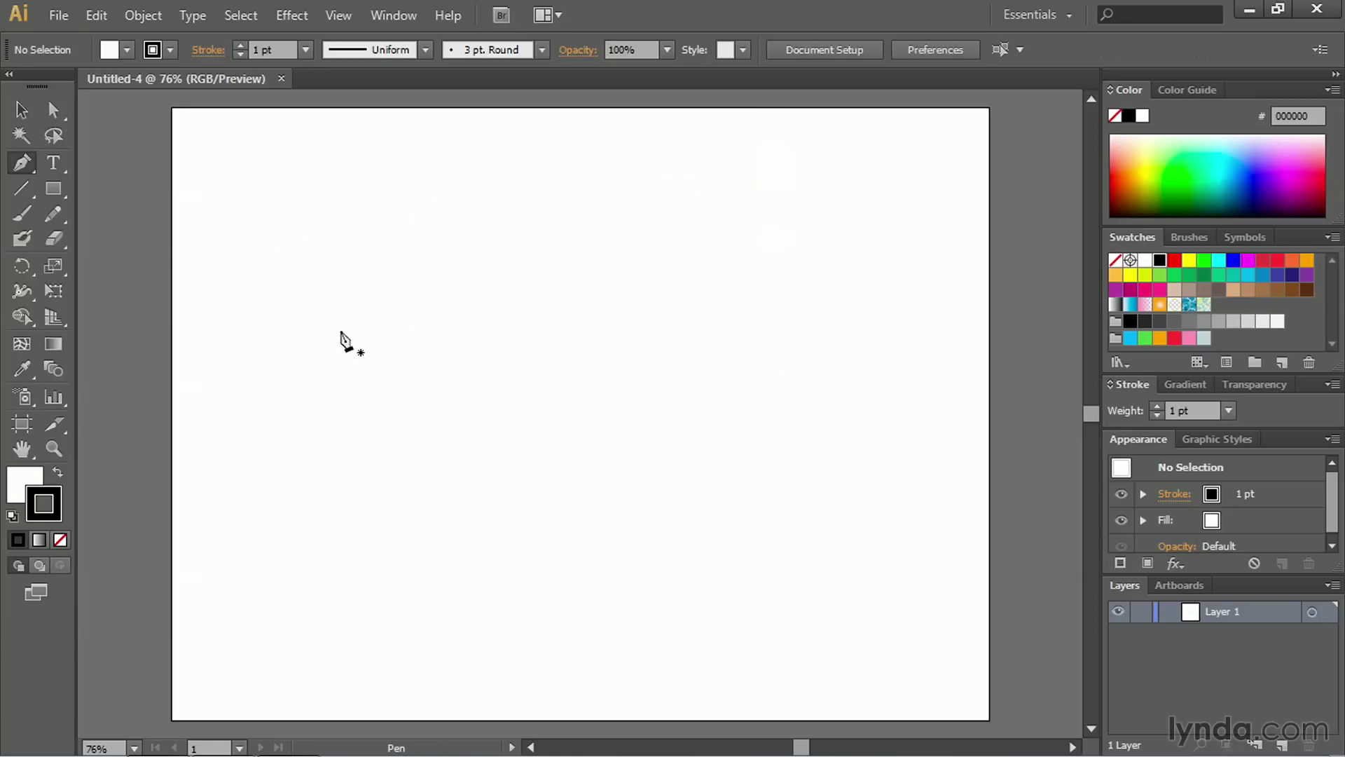
{"action": "mouse_move", "coordinate": [342, 307]}
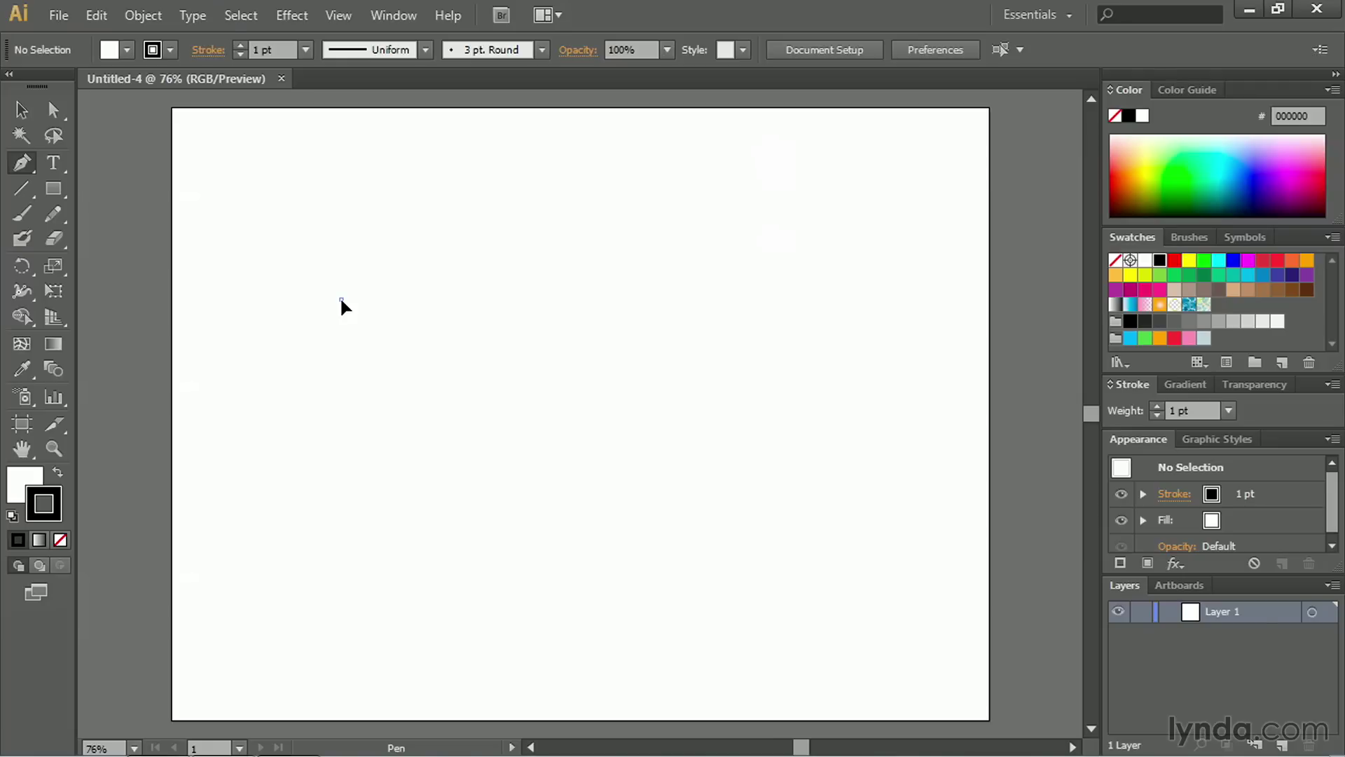
Step: Place the outline's starting point on the left and a curve point toward the right
{"action": "left_click", "coordinate": [338, 395]}
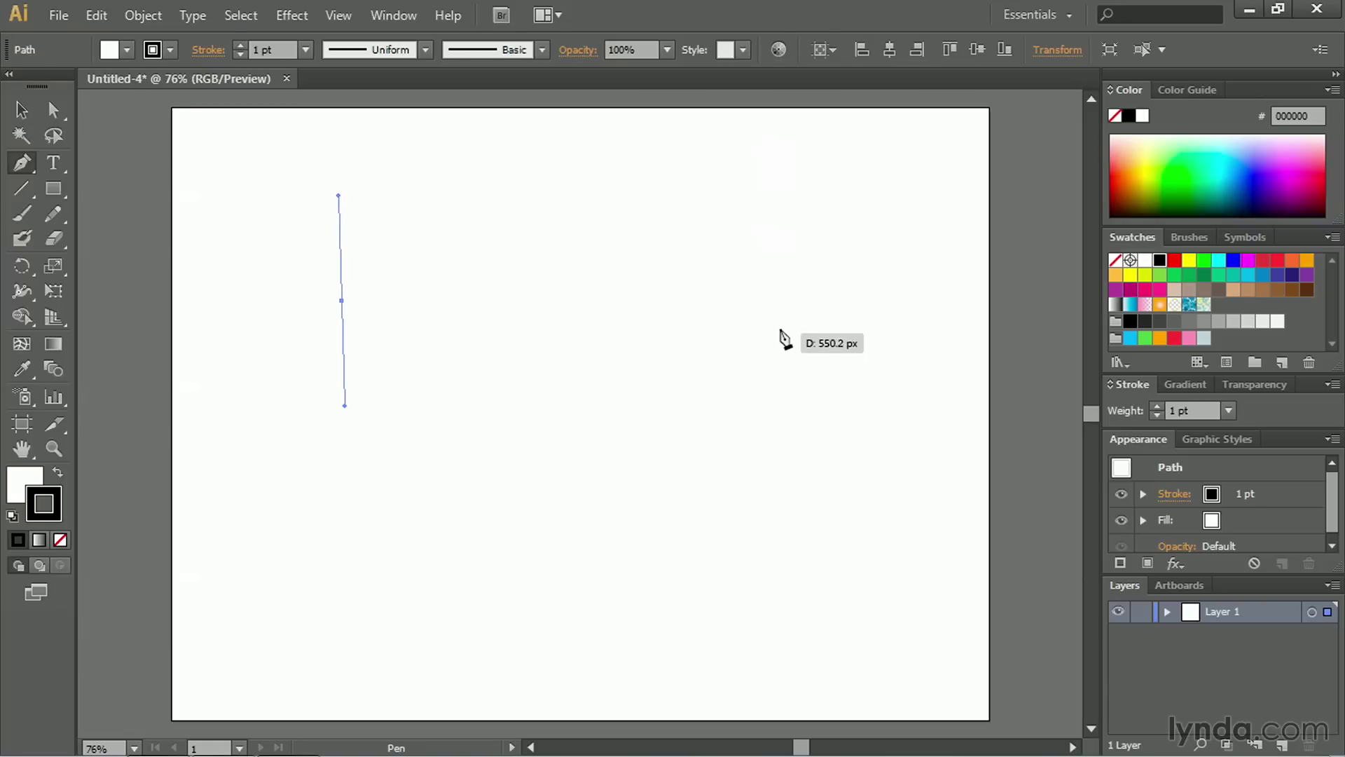
{"action": "left_click", "coordinate": [789, 300]}
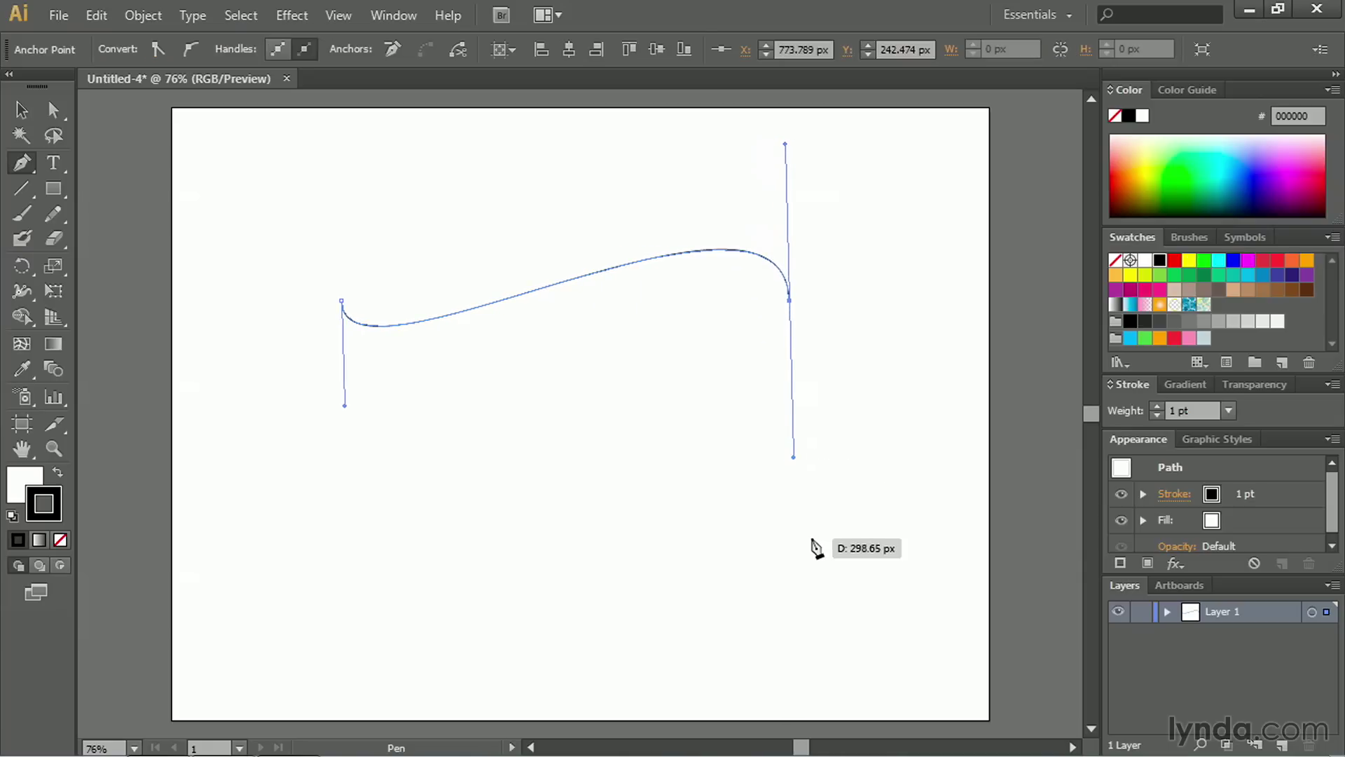
{"action": "mouse_move", "coordinate": [804, 547]}
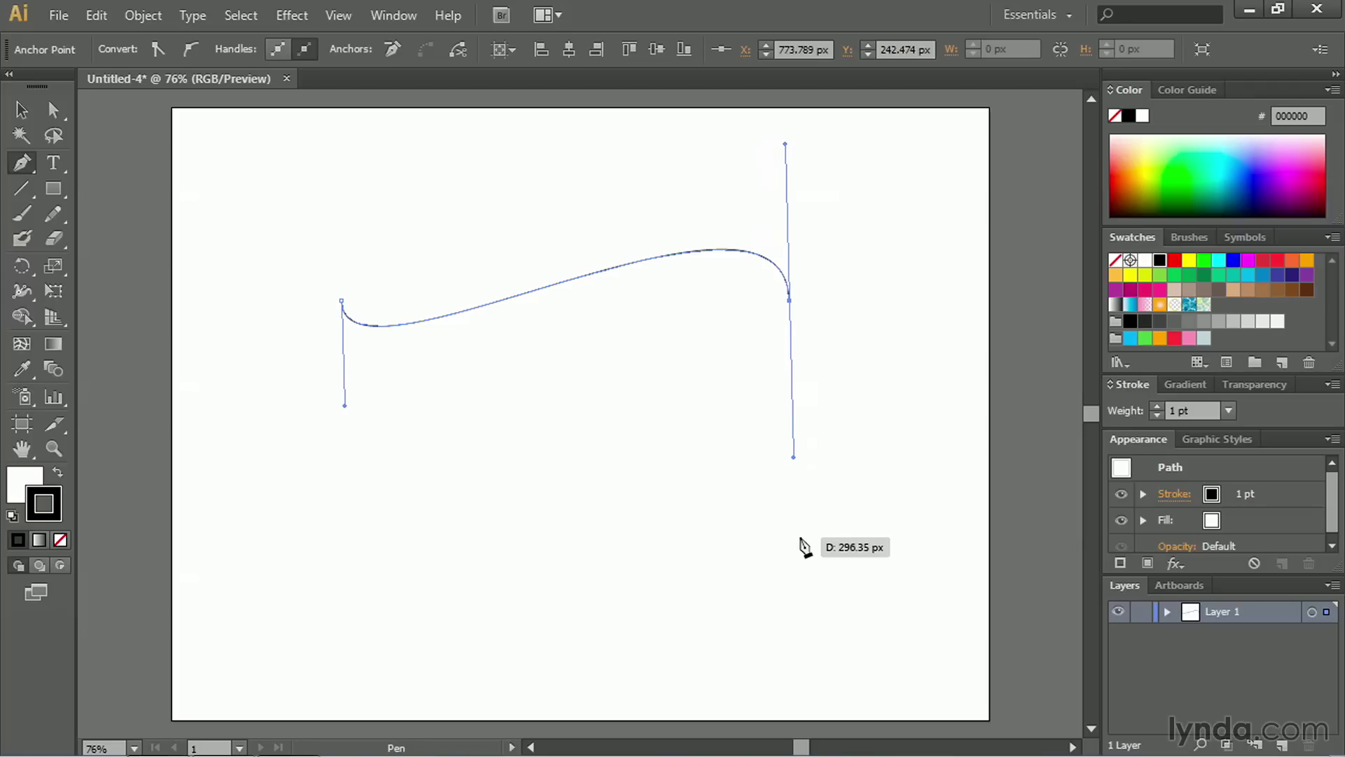
{"action": "mouse_move", "coordinate": [802, 521]}
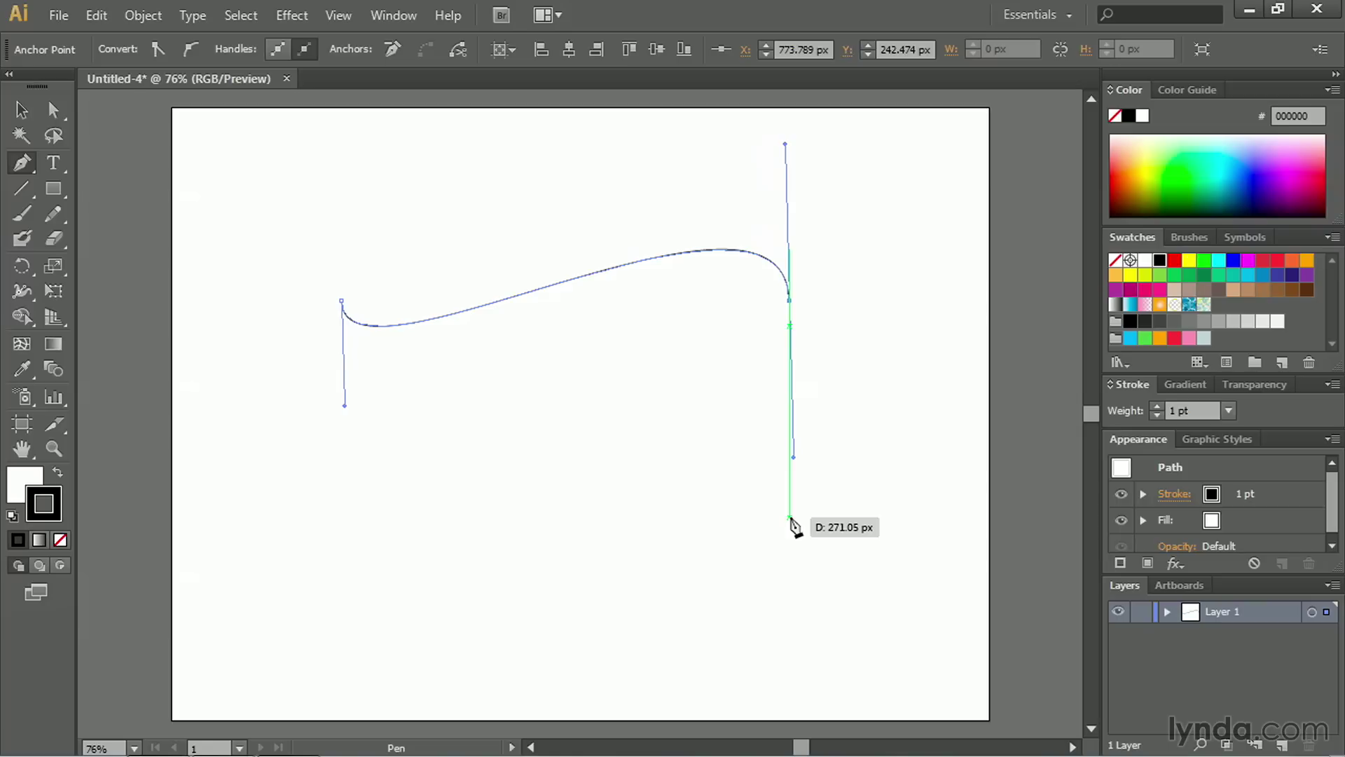
{"action": "mouse_move", "coordinate": [790, 523]}
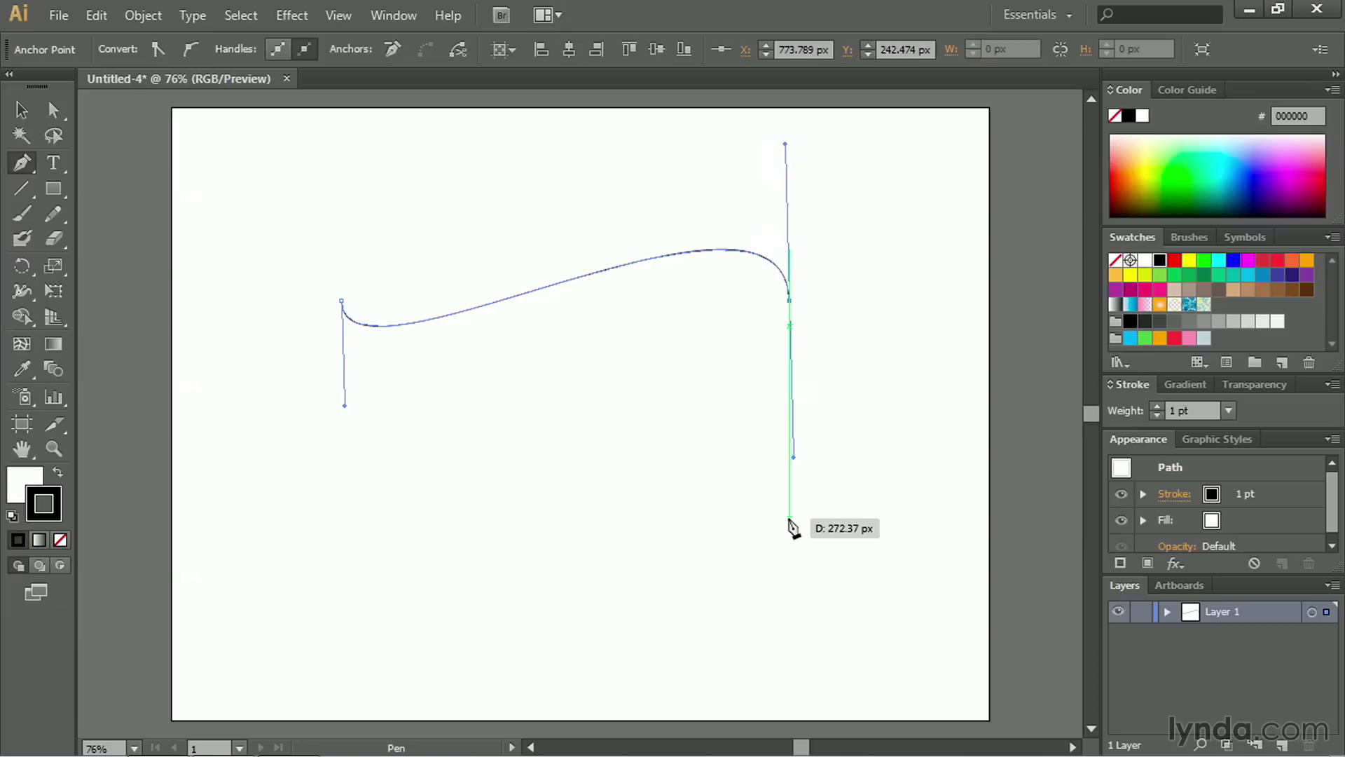
{"action": "mouse_move", "coordinate": [791, 523]}
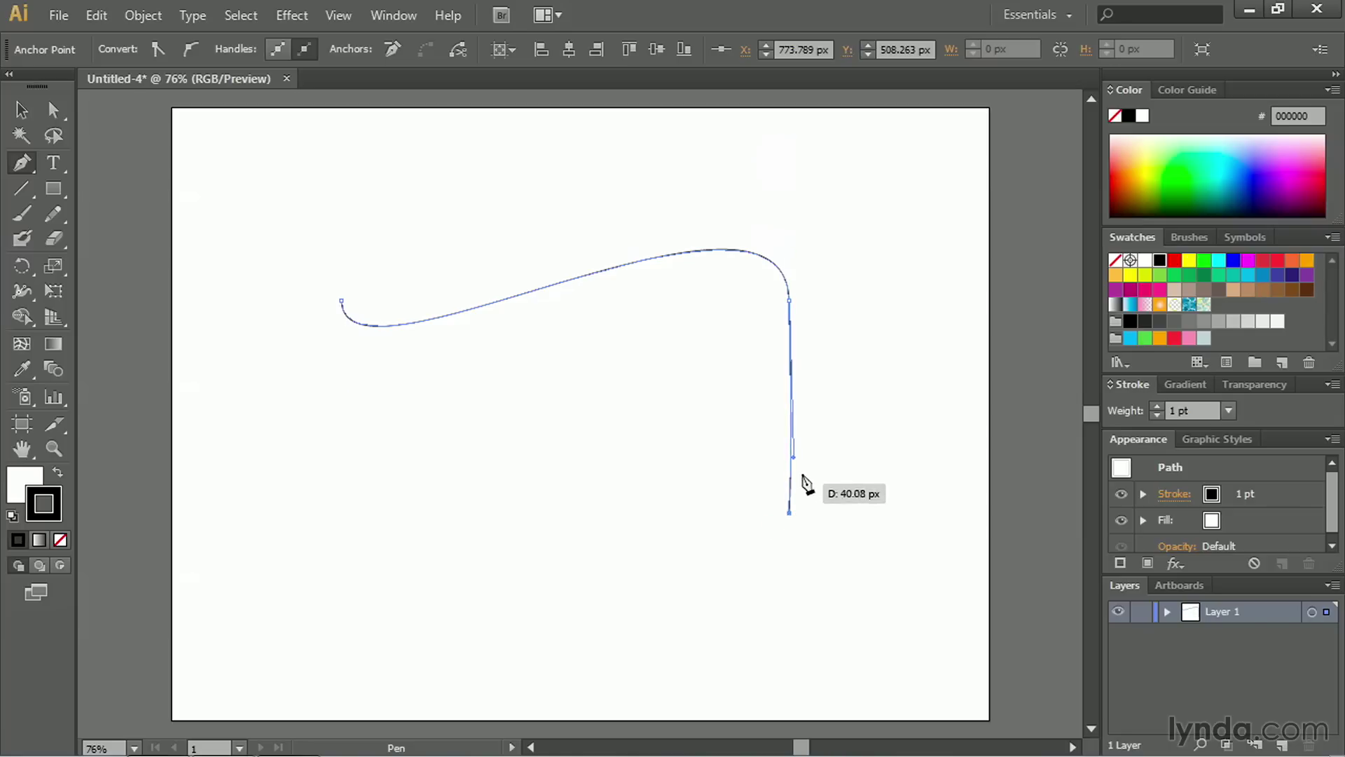
{"action": "mouse_move", "coordinate": [785, 502]}
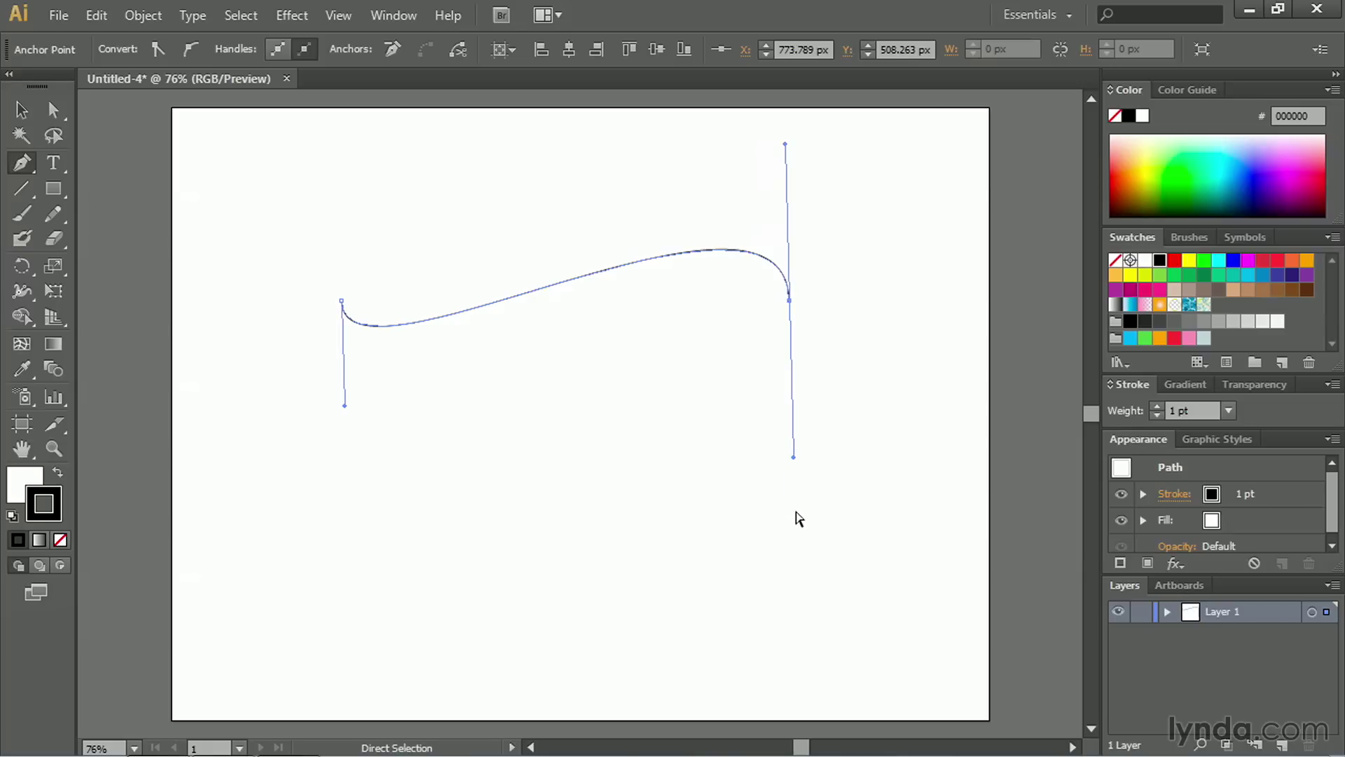
{"action": "mouse_move", "coordinate": [801, 318]}
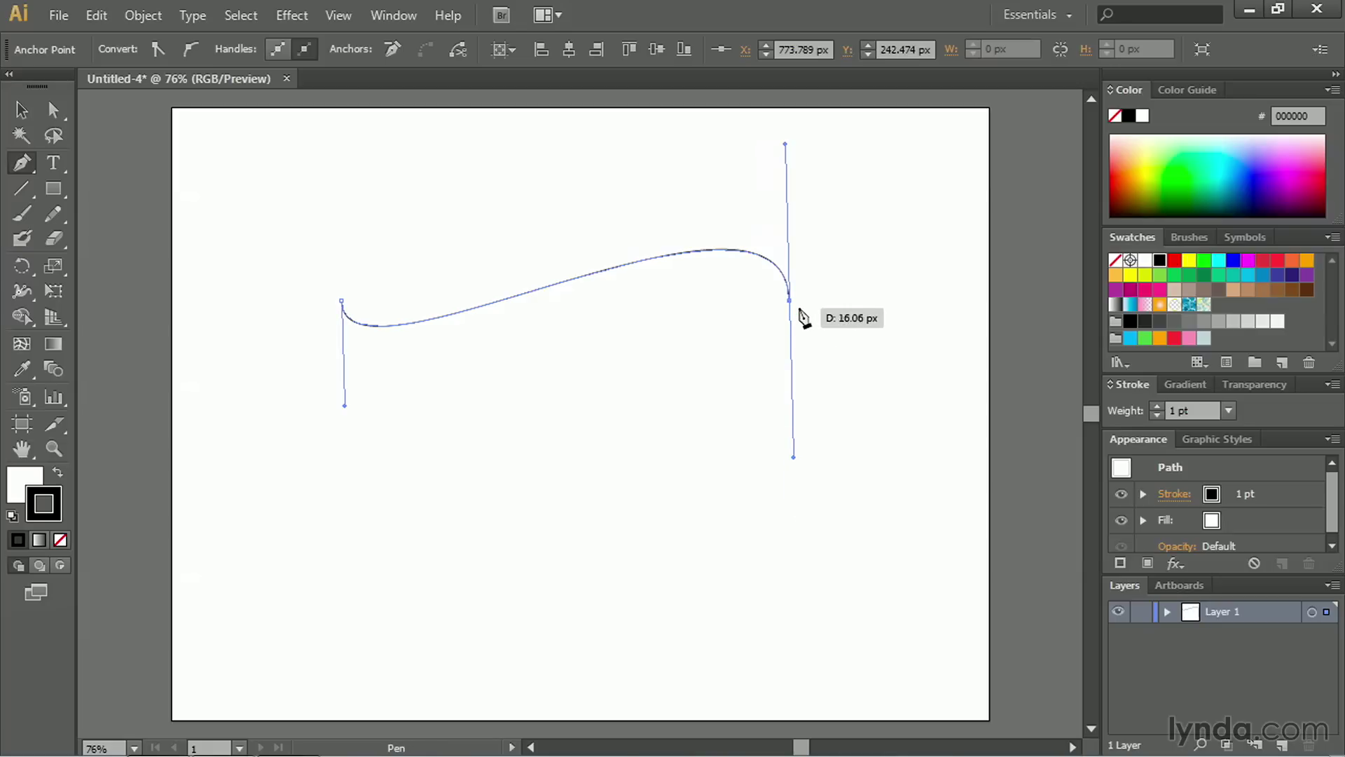
{"action": "mouse_move", "coordinate": [791, 302]}
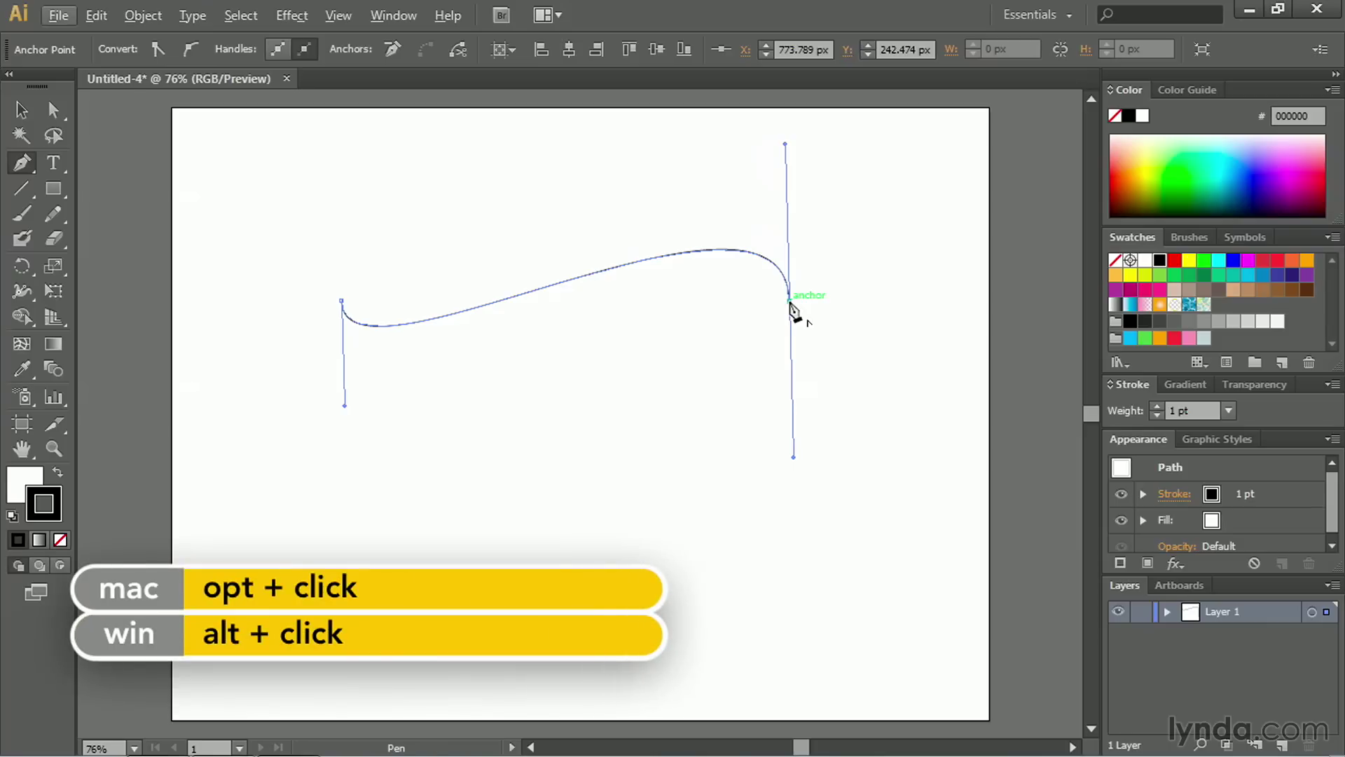
Step: Remove the lower handle from the right corner point so the path drops straight down
{"action": "left_click", "coordinate": [790, 307]}
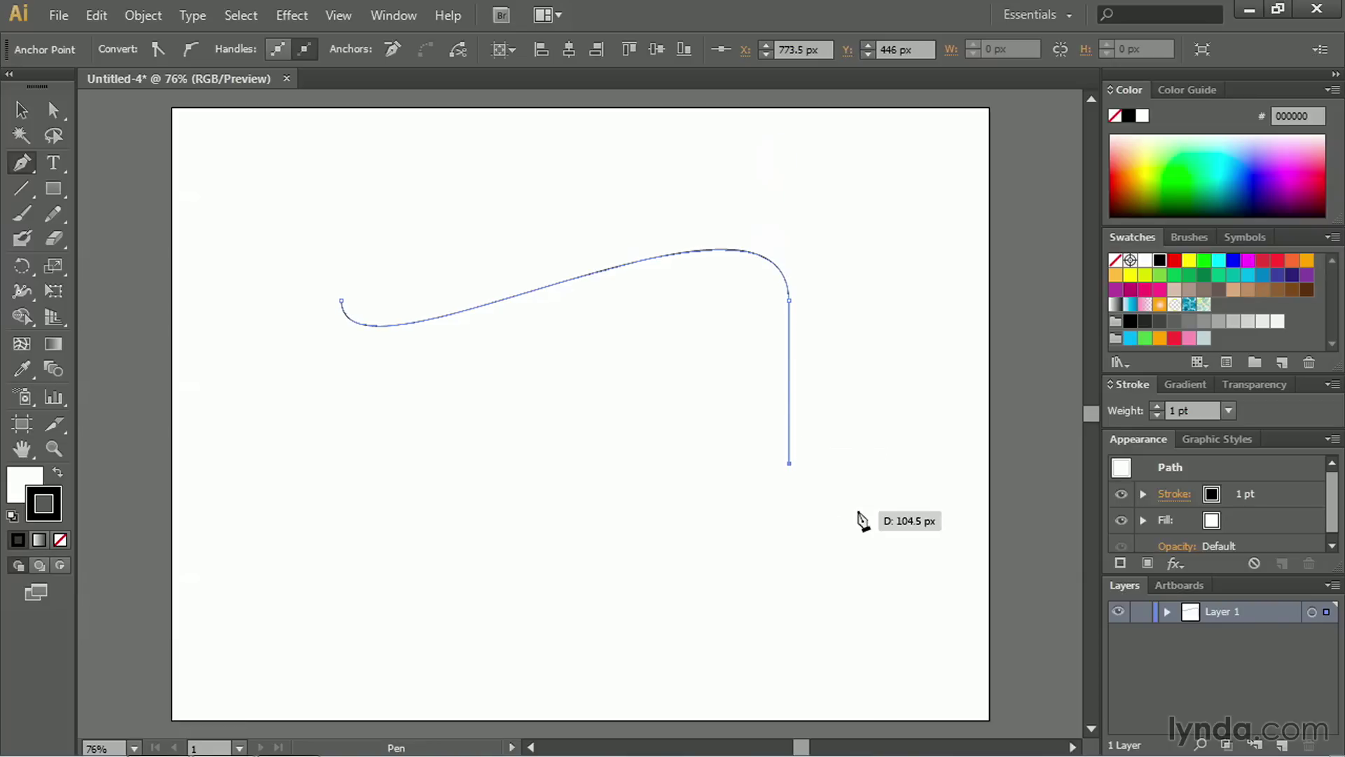
{"action": "mouse_move", "coordinate": [862, 474]}
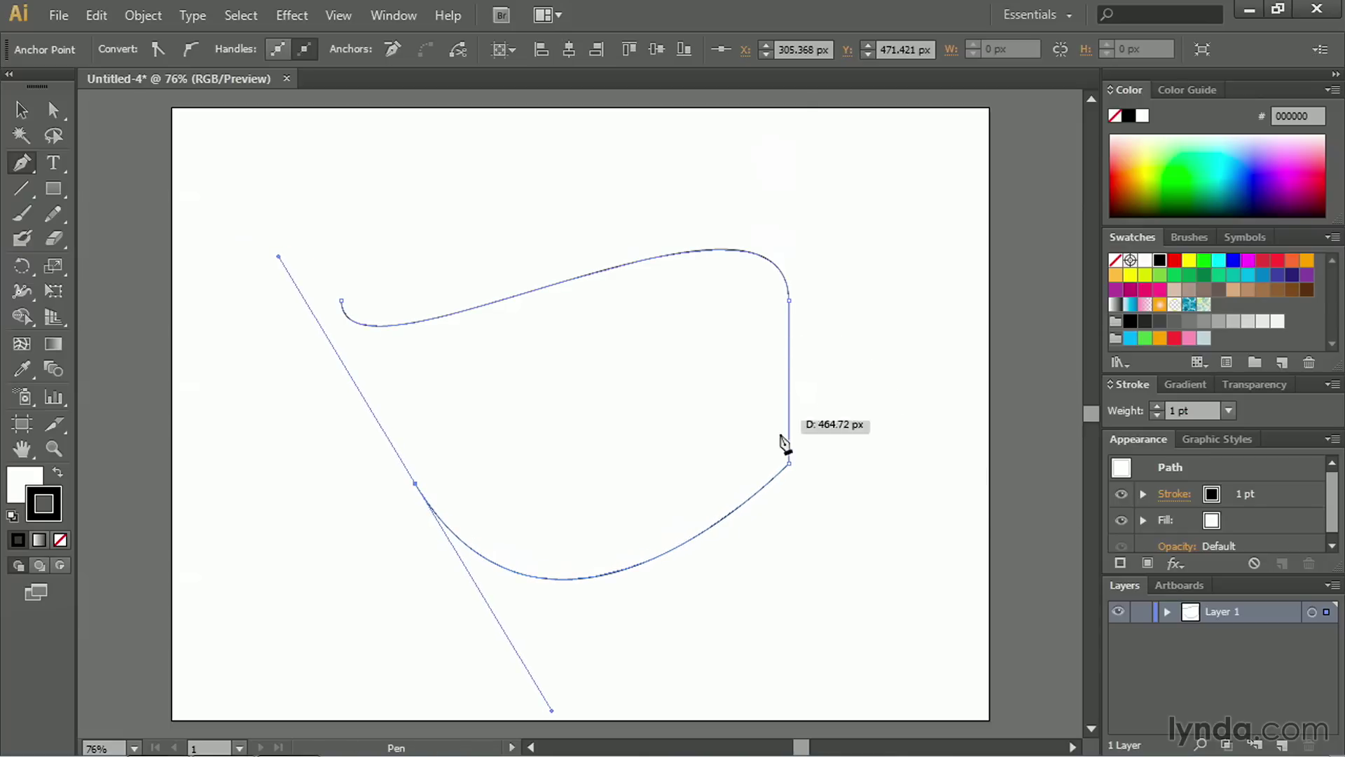
{"action": "mouse_move", "coordinate": [311, 384]}
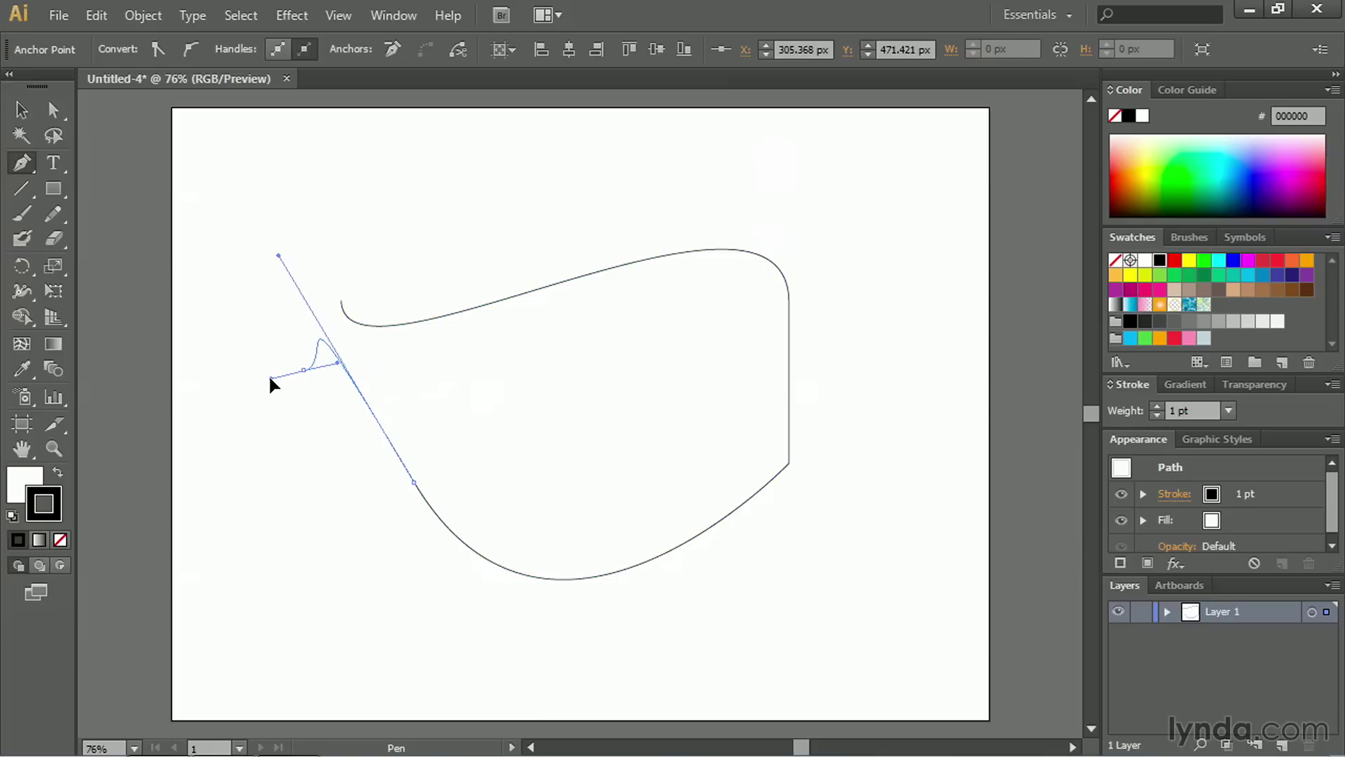
Step: Place the final tail point, close the whale outline, and deselect it
{"action": "left_click", "coordinate": [304, 376]}
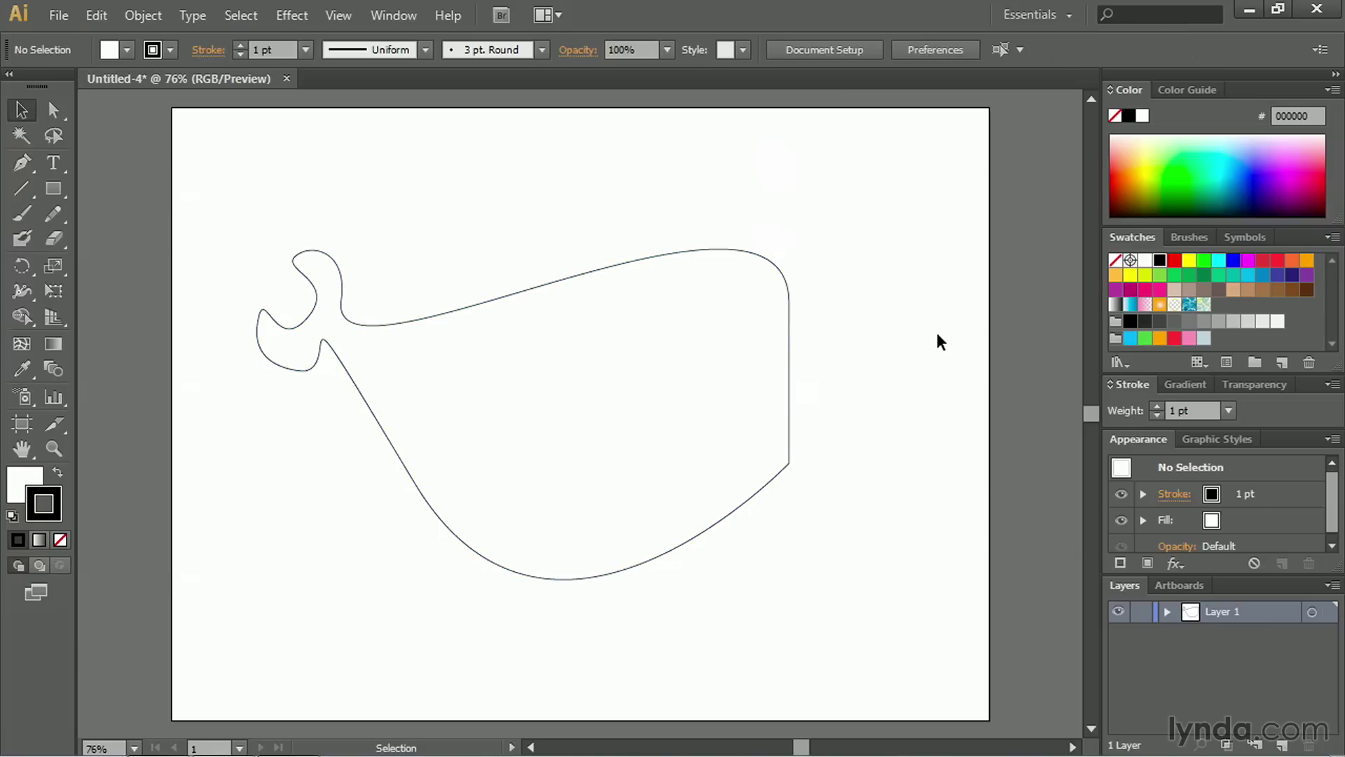
{"action": "mouse_move", "coordinate": [807, 497]}
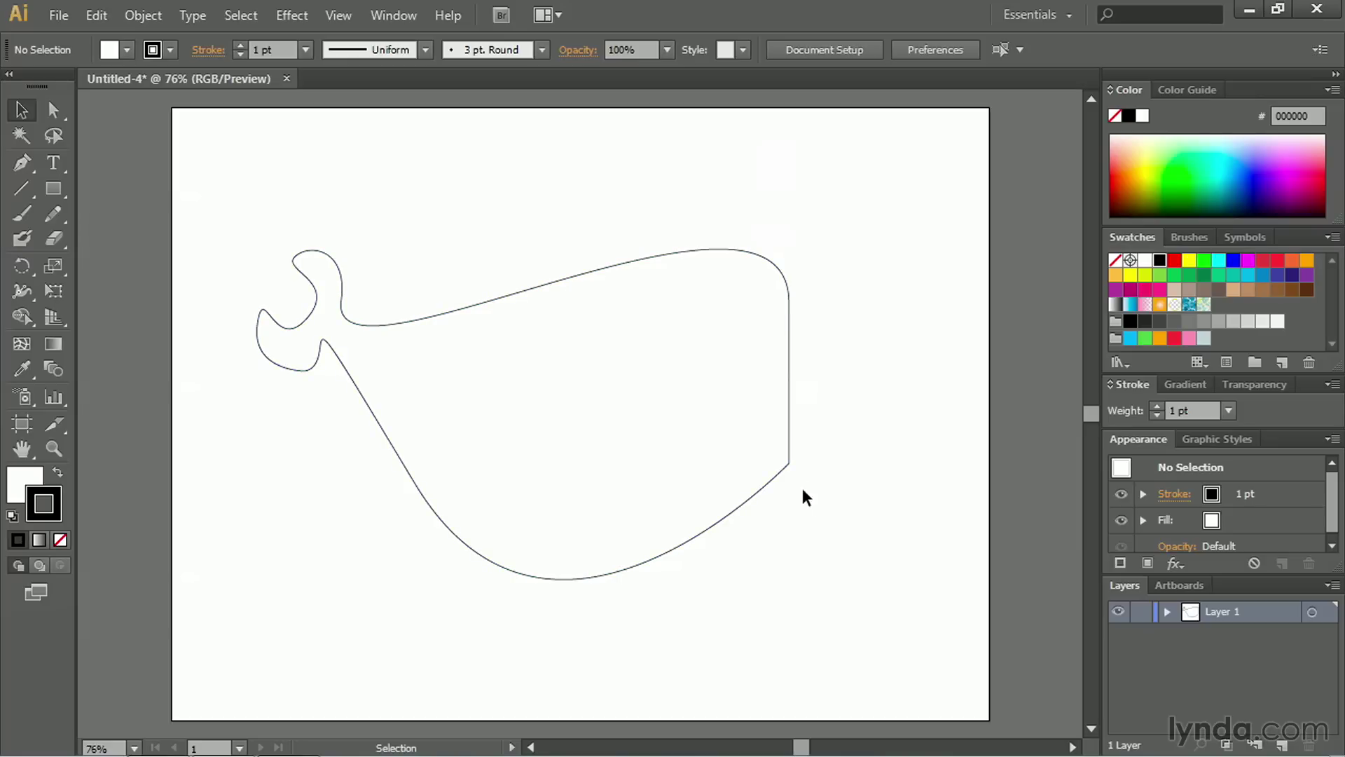
{"action": "mouse_move", "coordinate": [842, 451]}
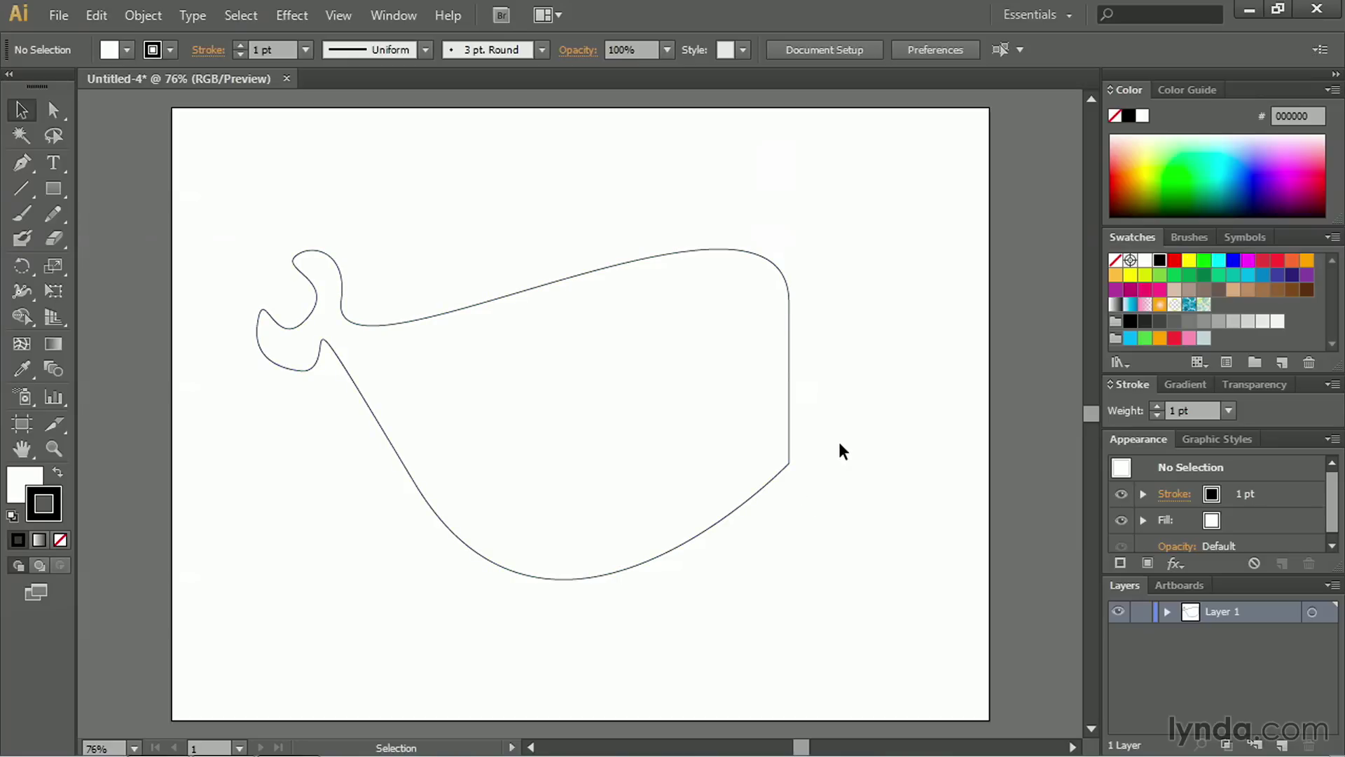
{"action": "mouse_move", "coordinate": [853, 414]}
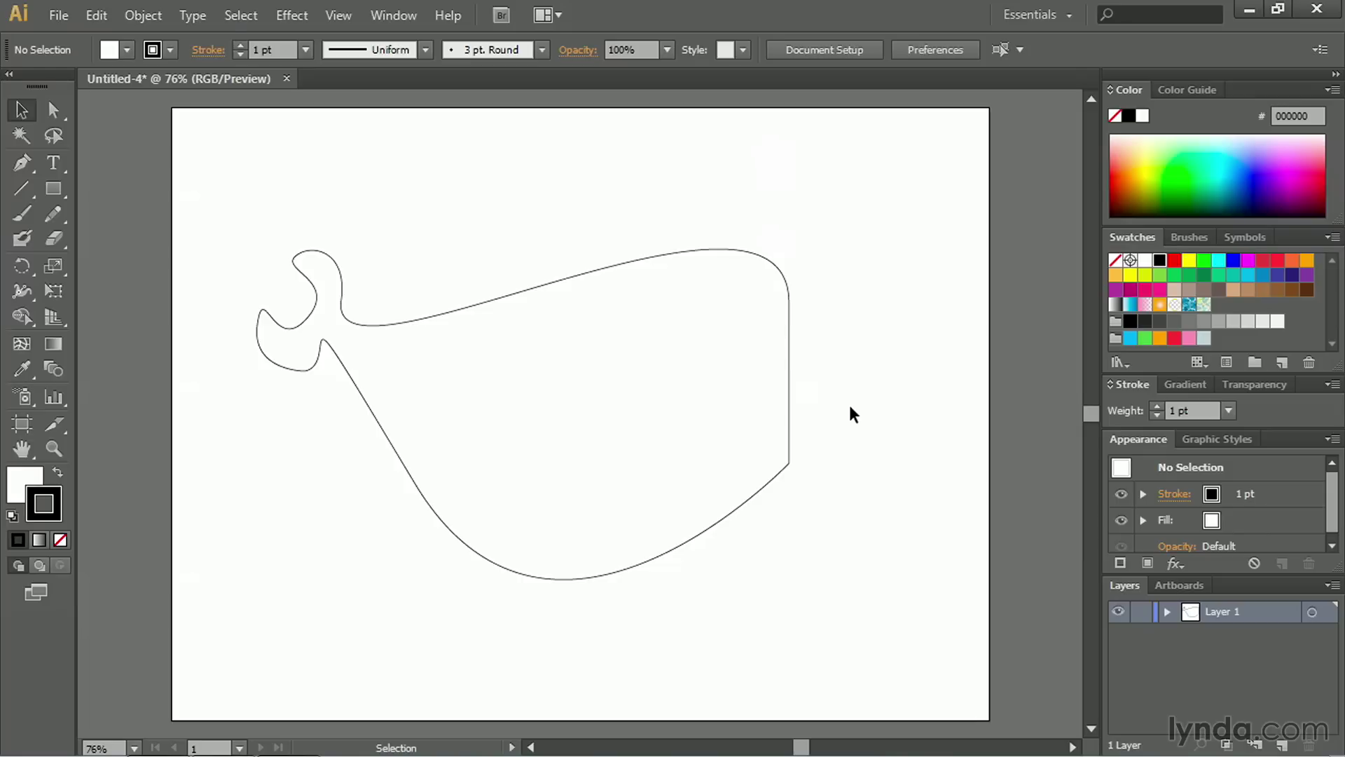
{"action": "mouse_move", "coordinate": [386, 193]}
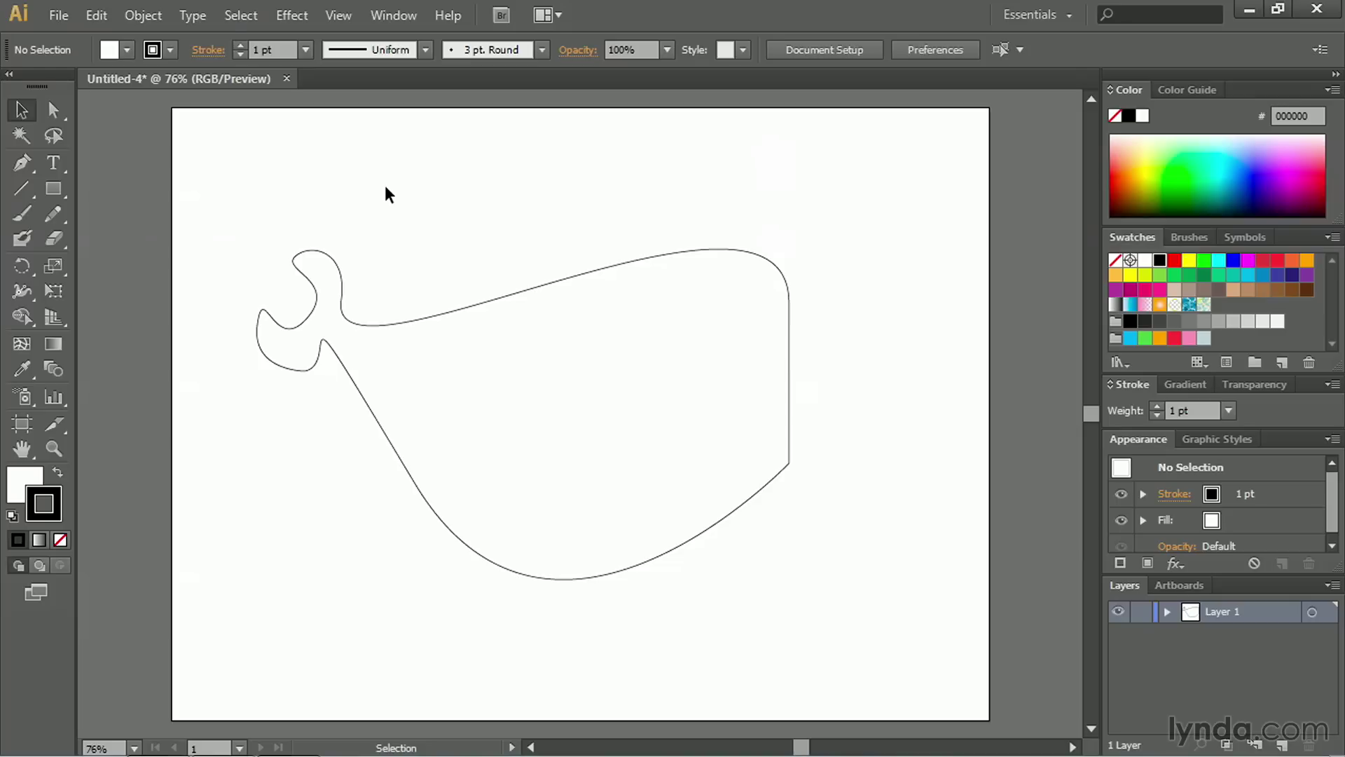
{"action": "mouse_move", "coordinate": [470, 252]}
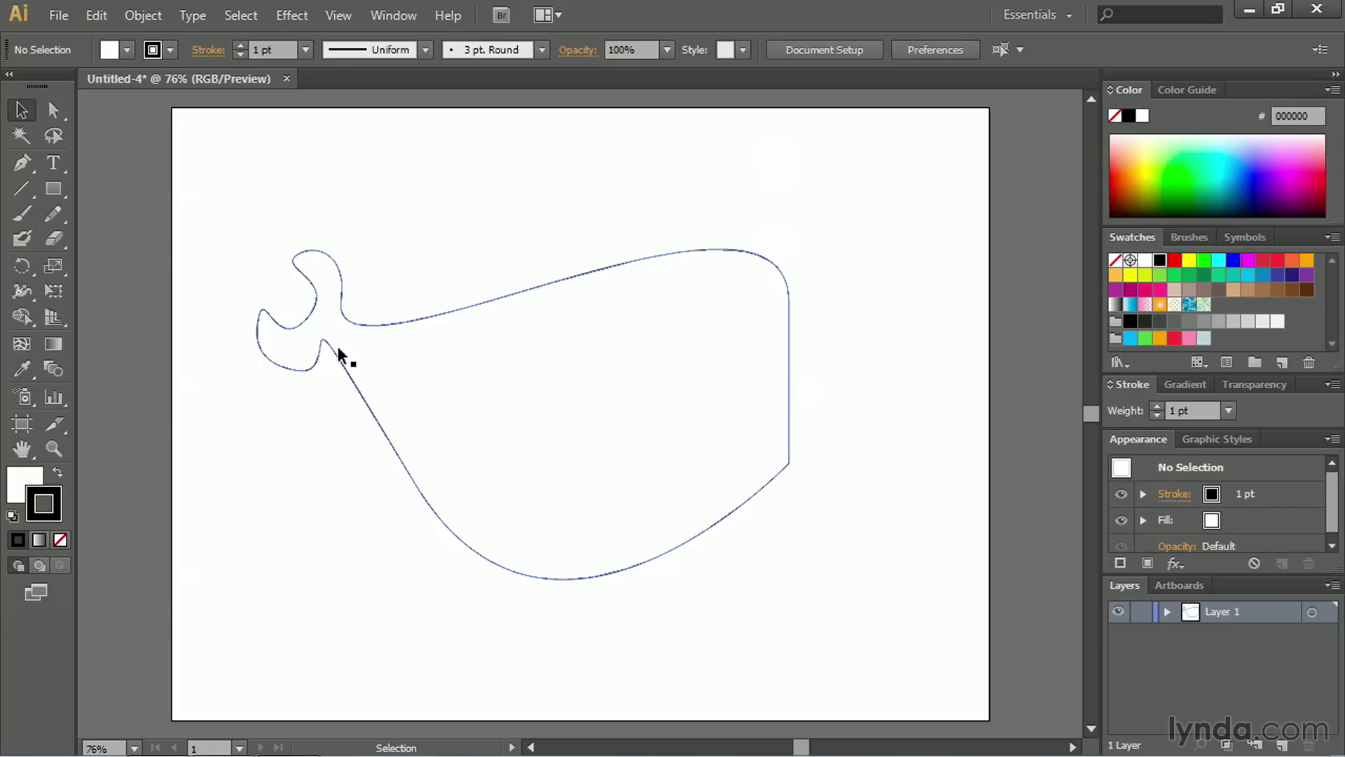
{"action": "mouse_move", "coordinate": [324, 345]}
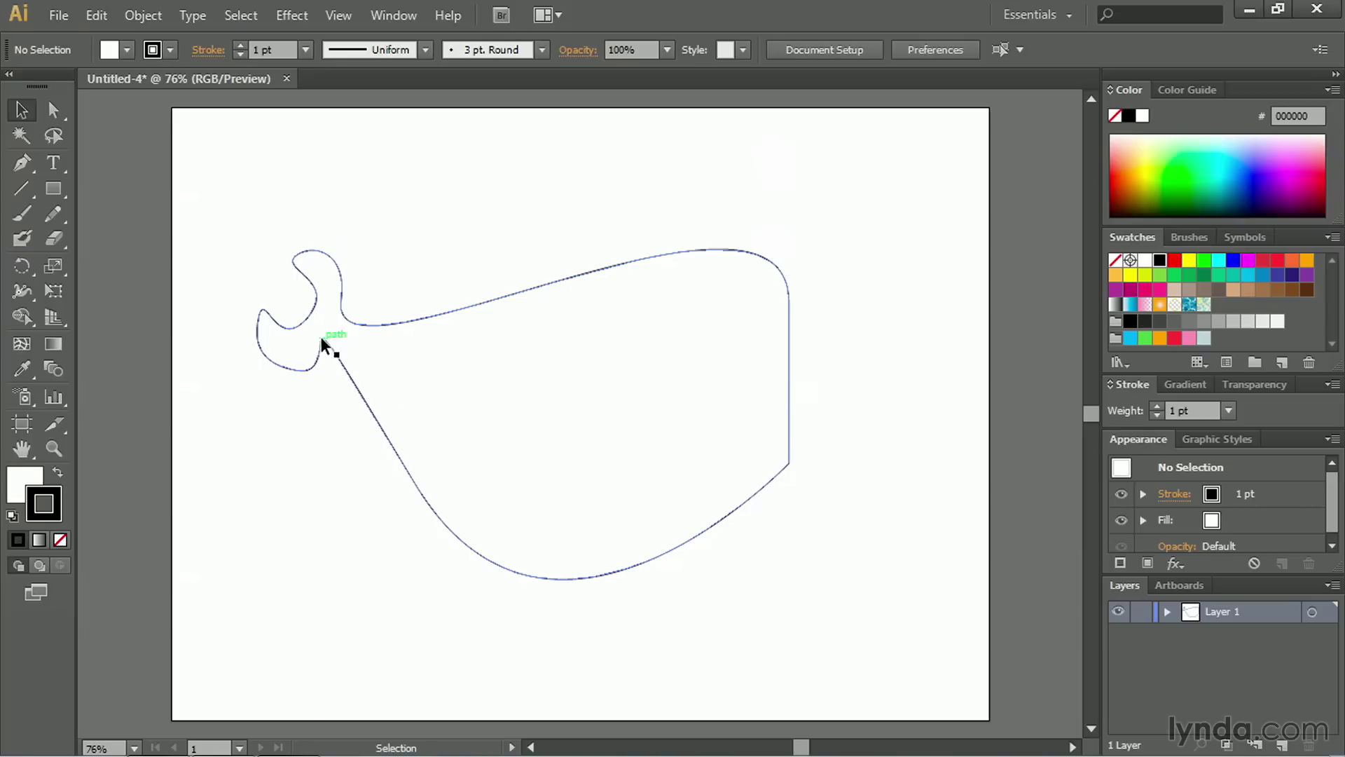
{"action": "mouse_move", "coordinate": [781, 437]}
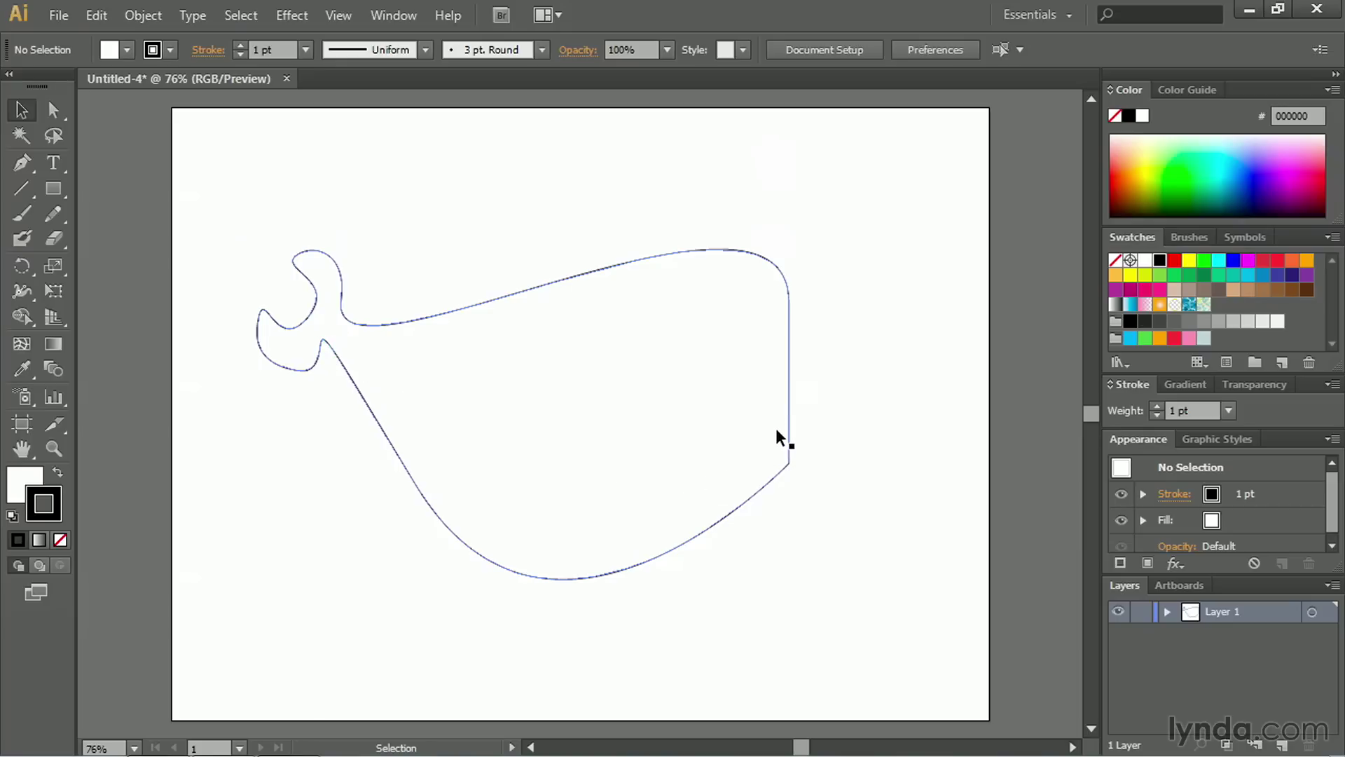
{"action": "mouse_move", "coordinate": [759, 493]}
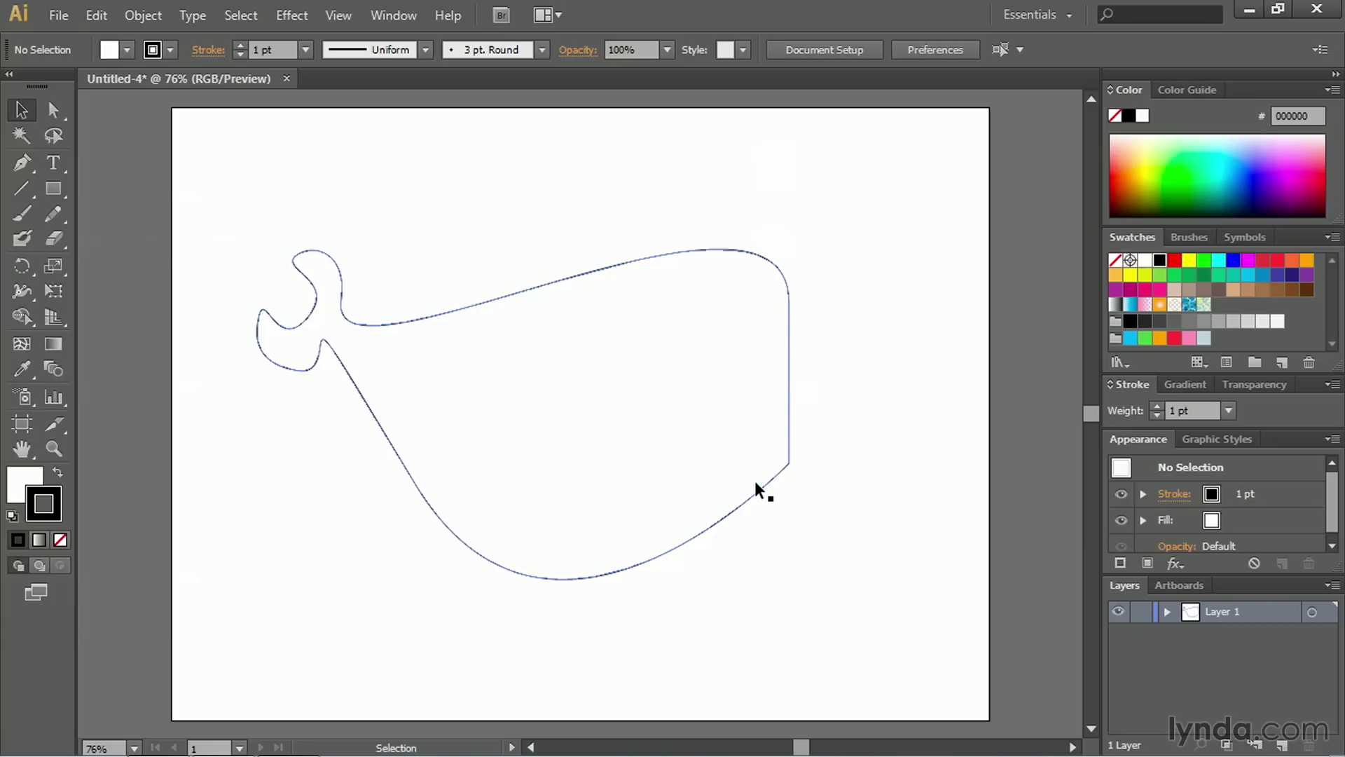
{"action": "left_click", "coordinate": [438, 204]}
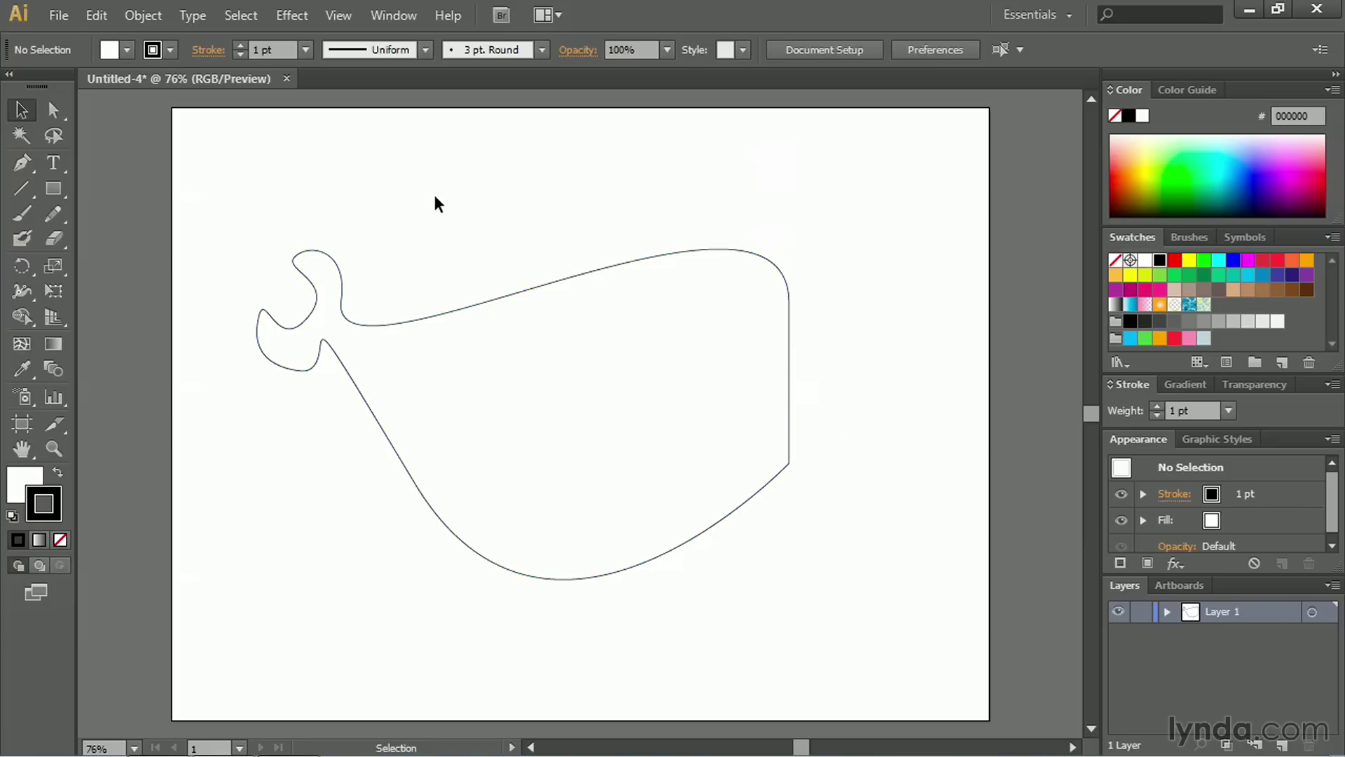
{"action": "mouse_move", "coordinate": [379, 184]}
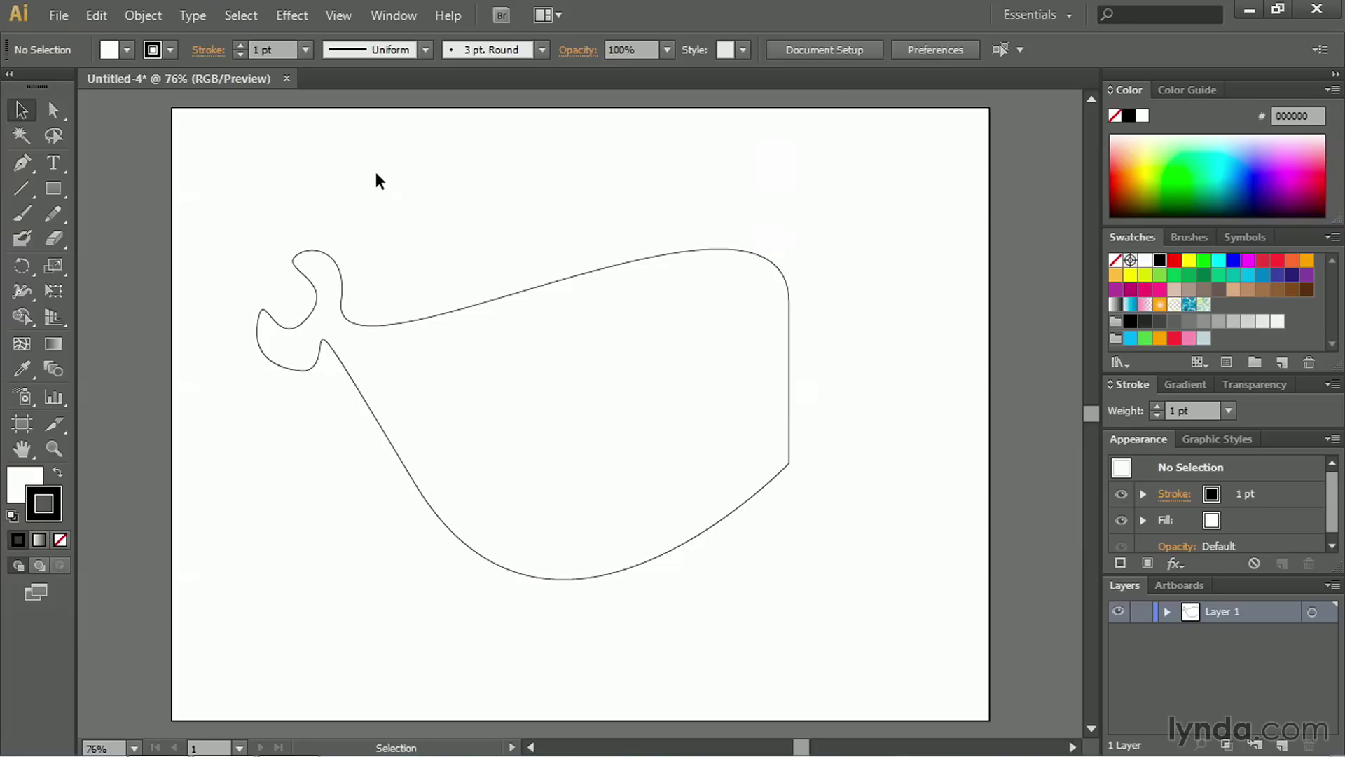
Step: Select tail anchor points with the Direct Selection tool and drag their handles rounder
{"action": "left_click", "coordinate": [52, 110]}
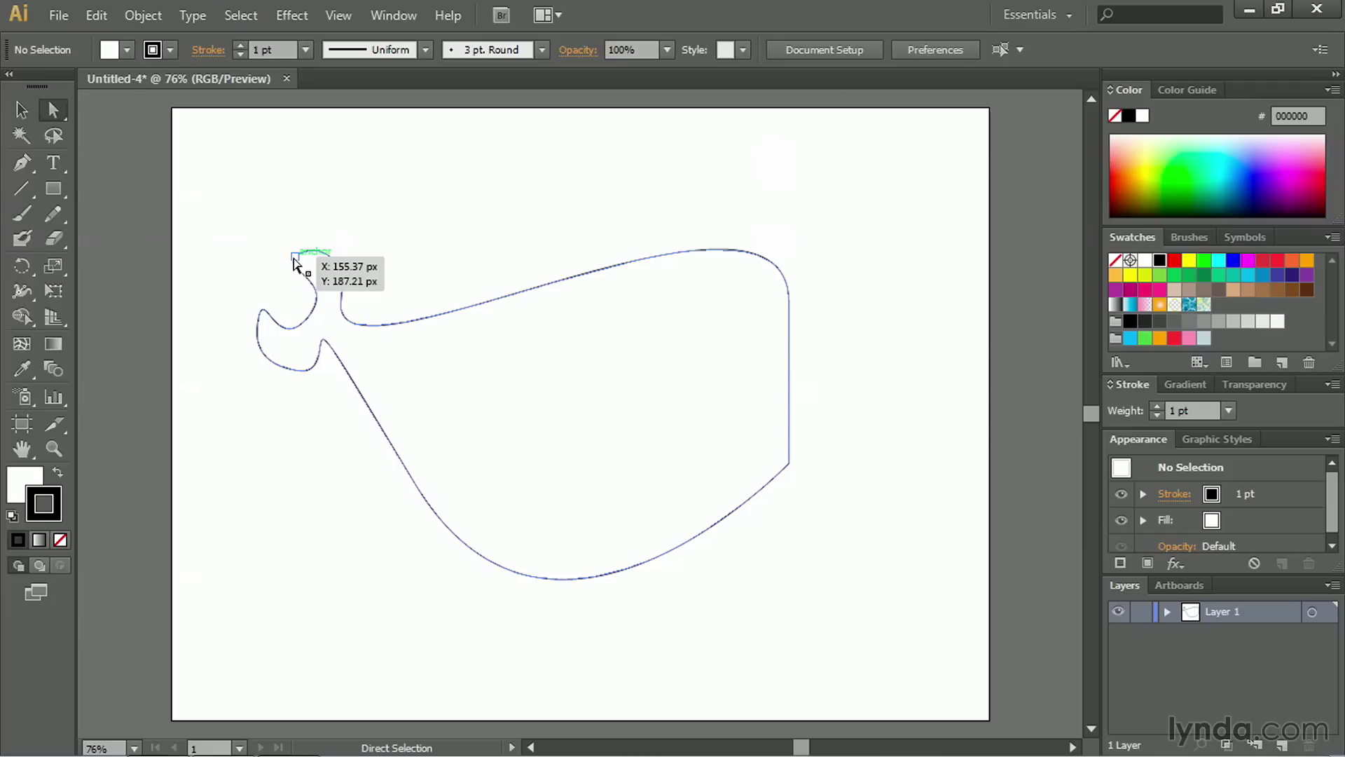
{"action": "left_click", "coordinate": [294, 262]}
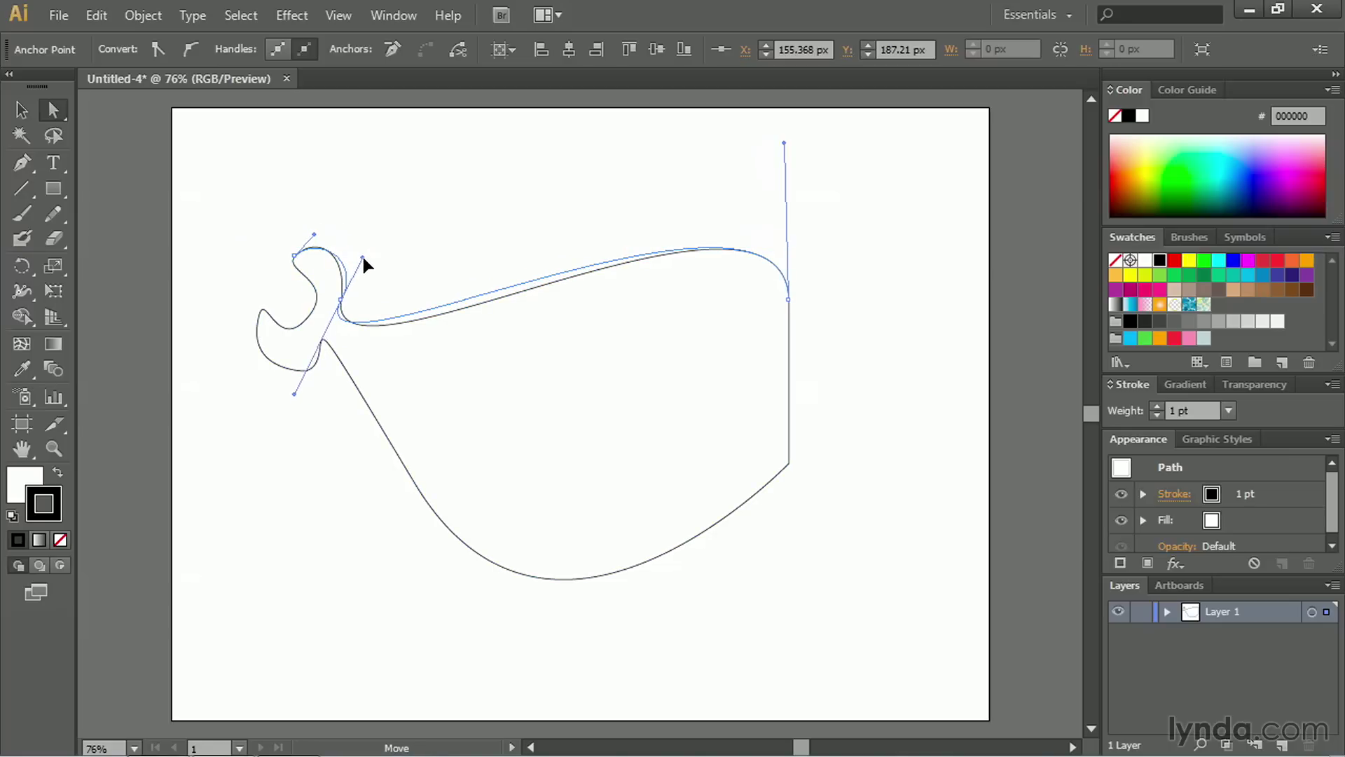
{"action": "left_click", "coordinate": [52, 109]}
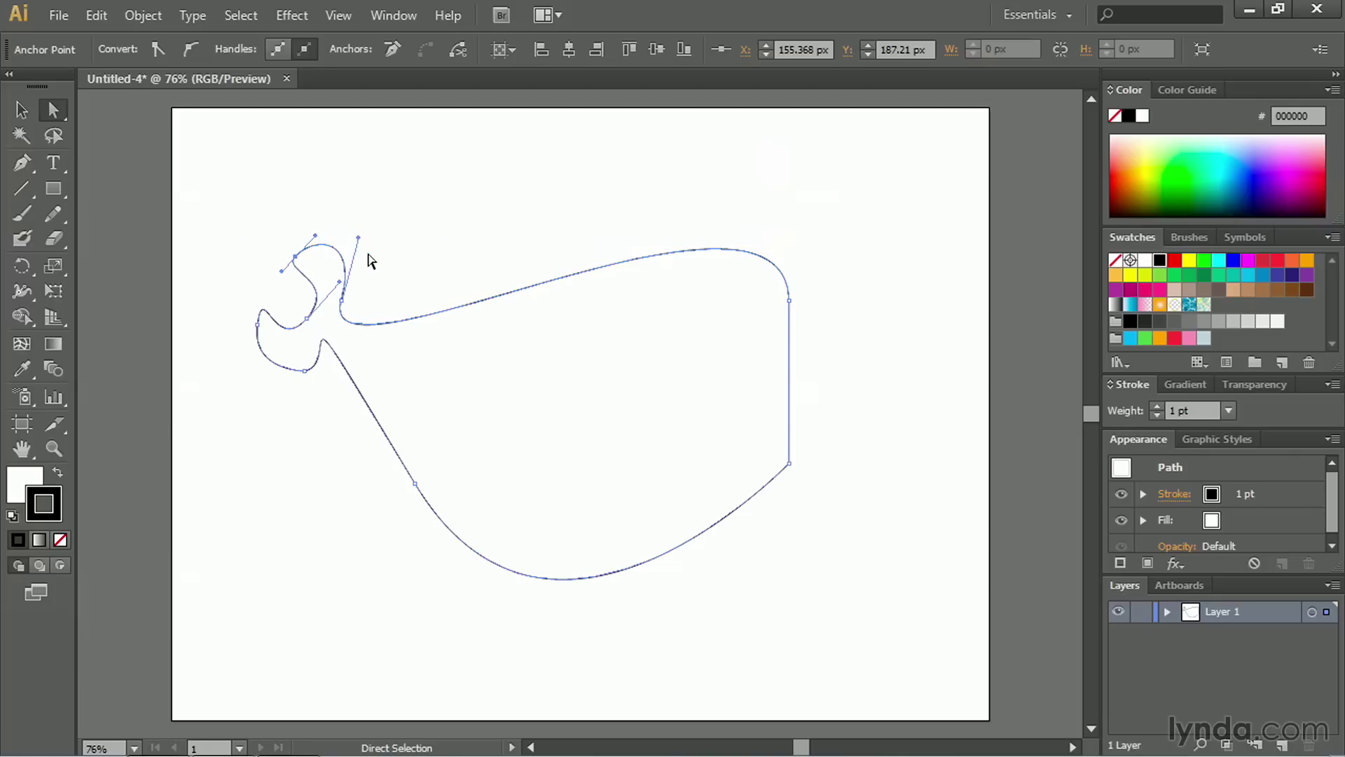
{"action": "mouse_move", "coordinate": [318, 387]}
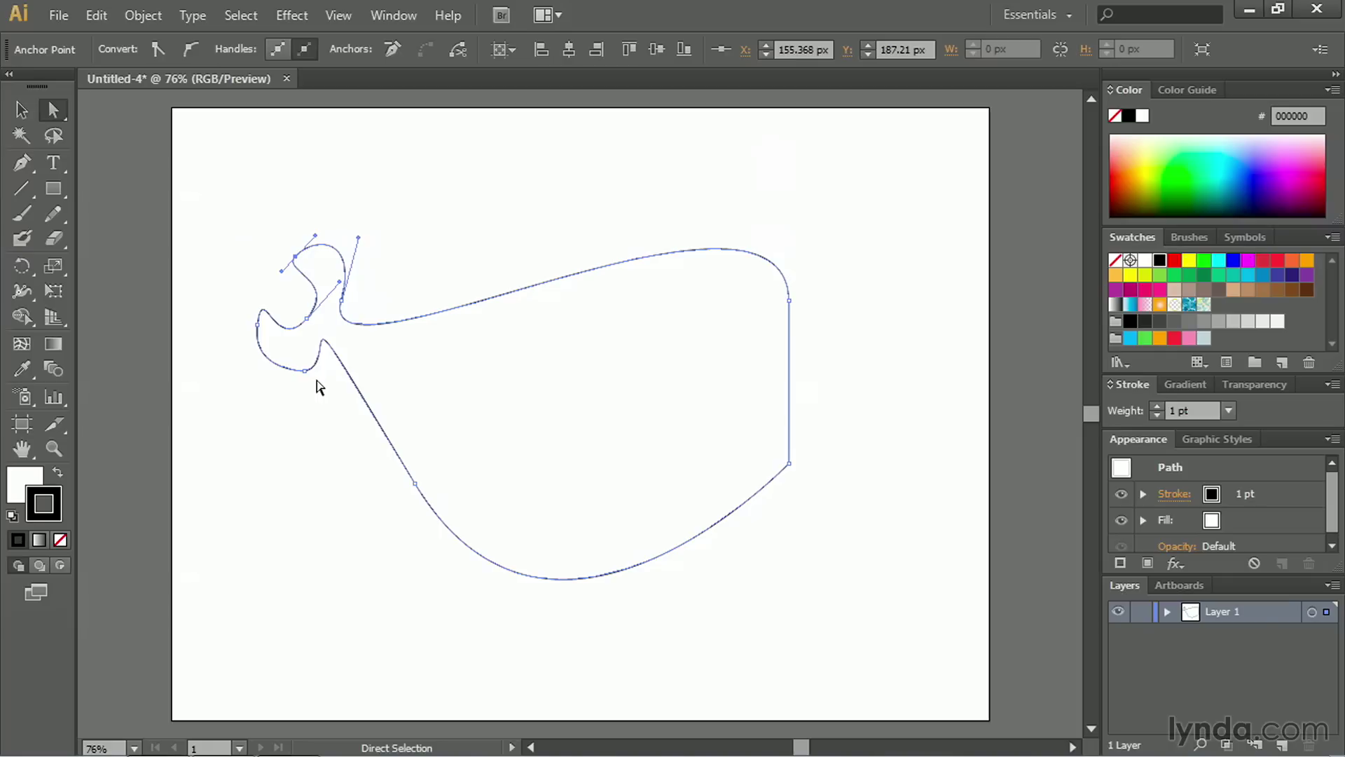
{"action": "mouse_move", "coordinate": [308, 324]}
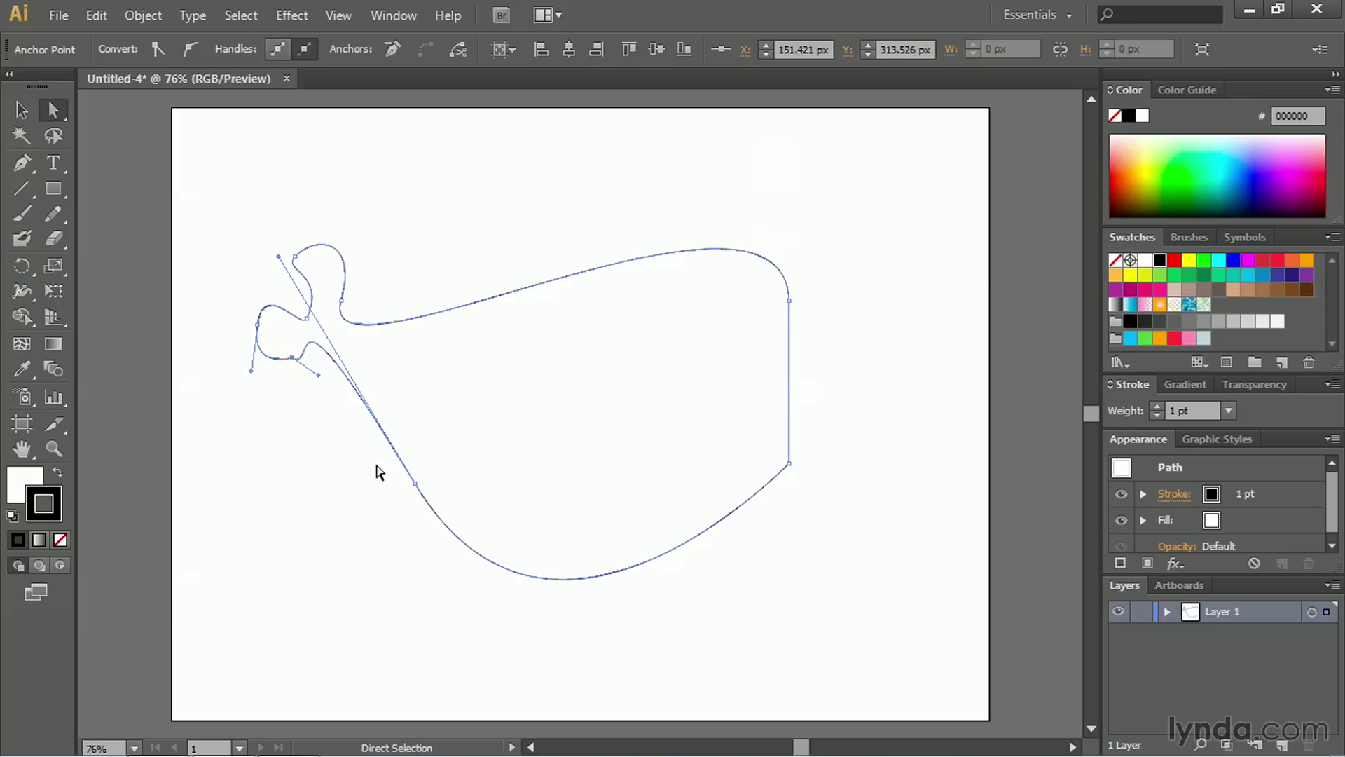
{"action": "mouse_move", "coordinate": [841, 376]}
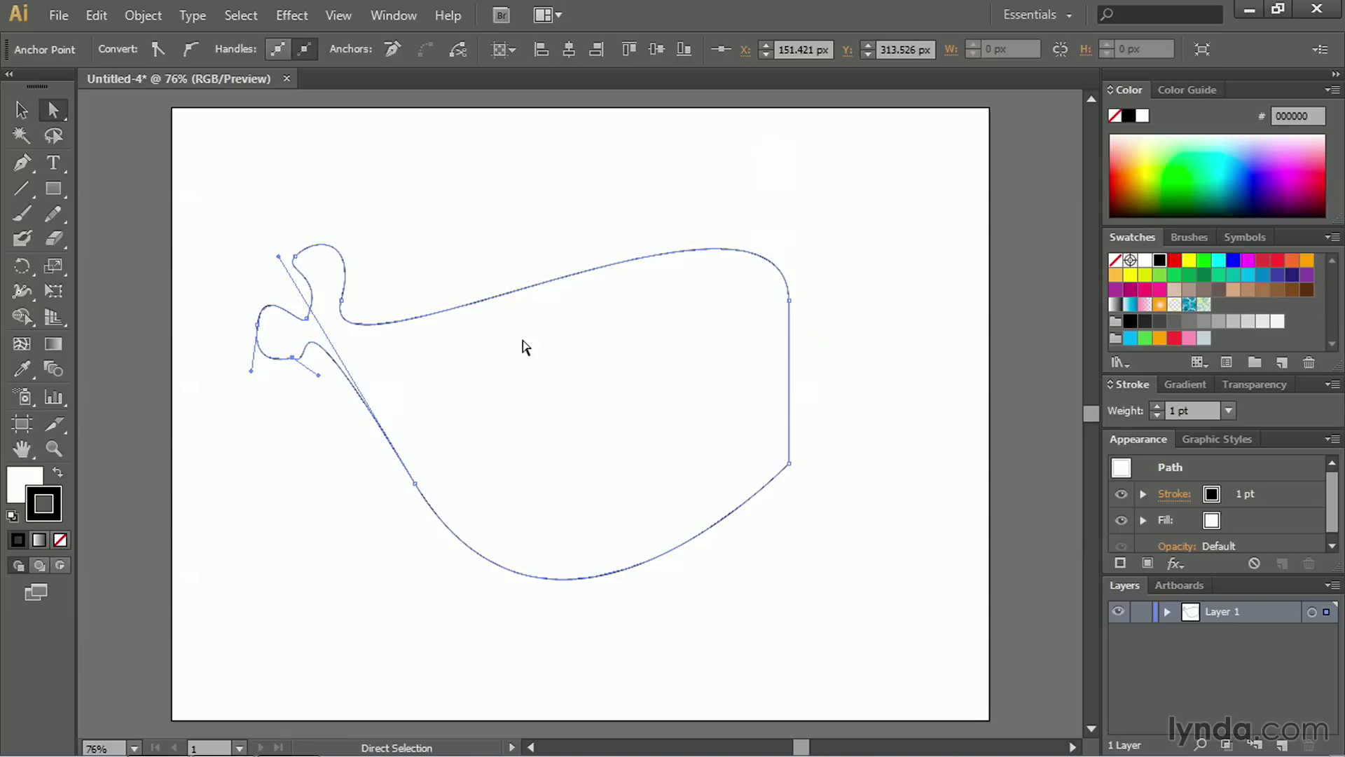
{"action": "mouse_move", "coordinate": [251, 376]}
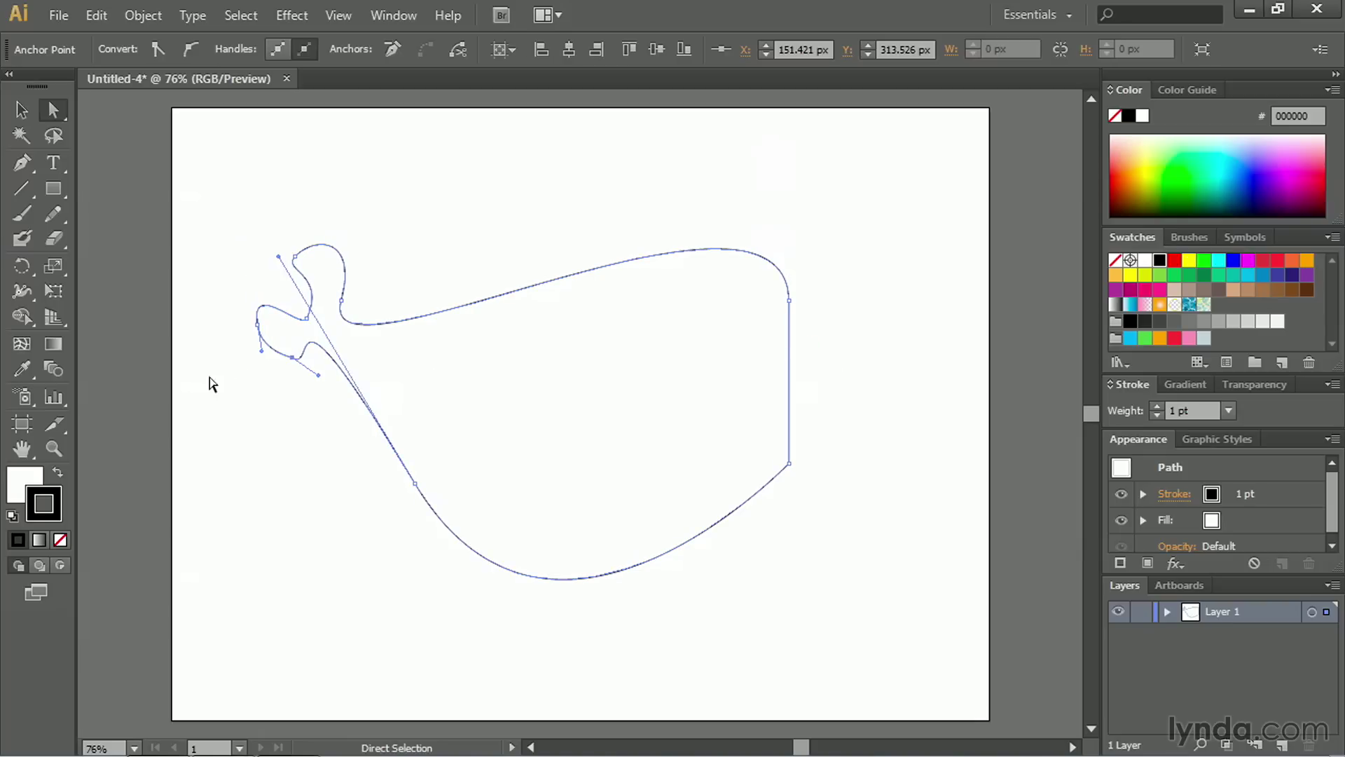
{"action": "mouse_move", "coordinate": [268, 370]}
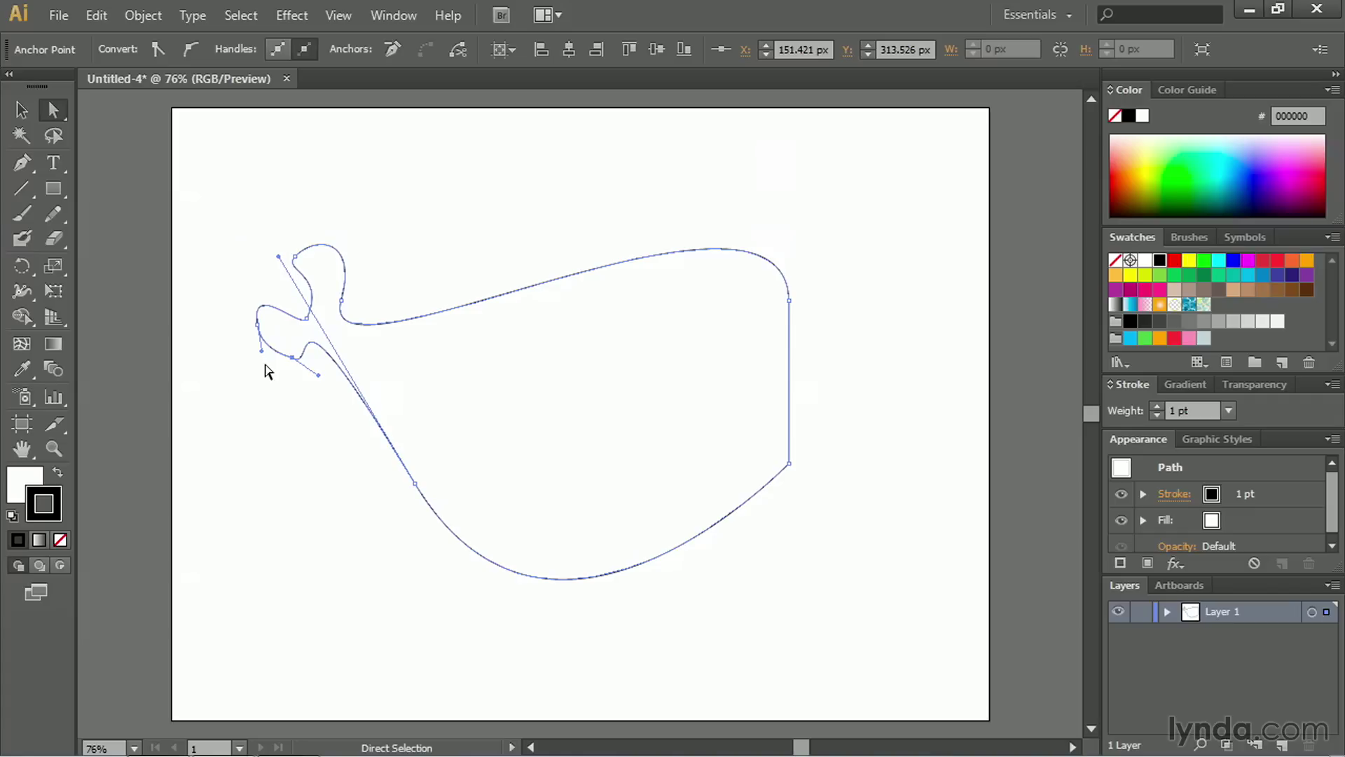